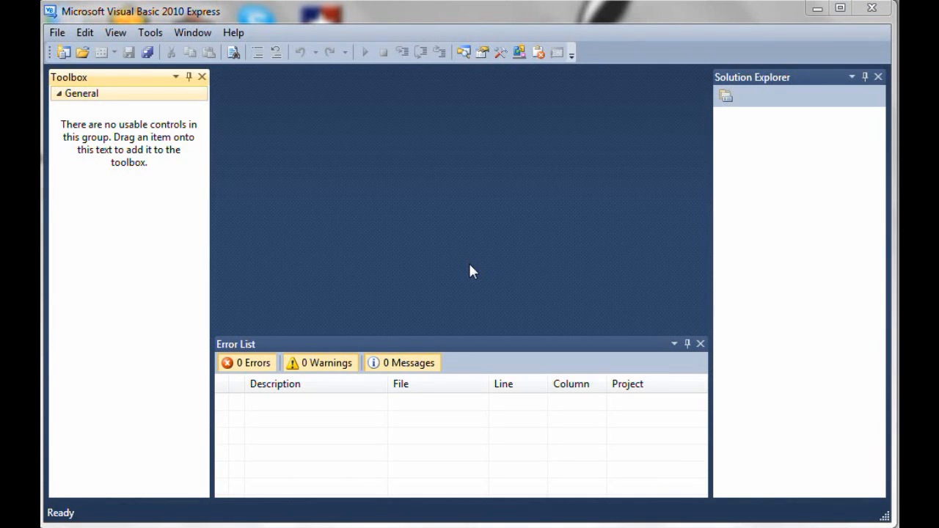
mouse_move(476, 254)
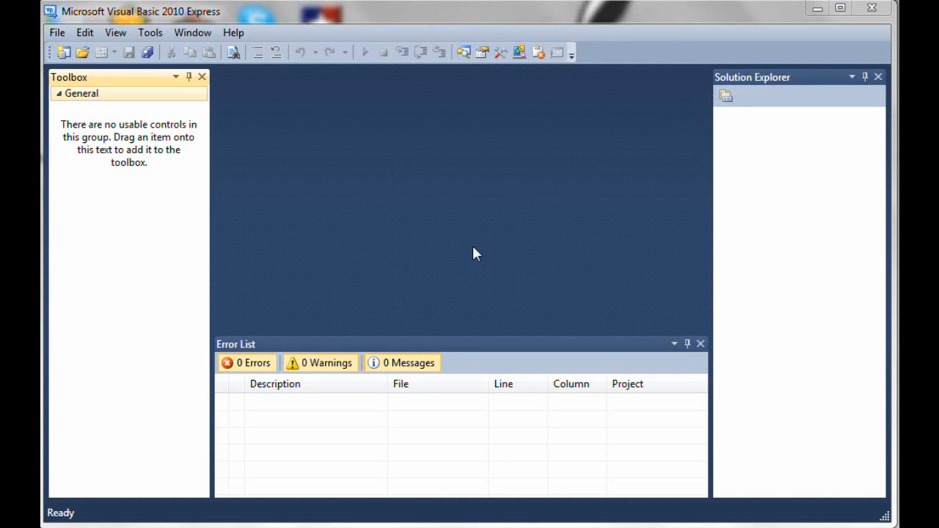
- Create a new Windows Forms Application project named 'Nested If'
left_click(56, 32)
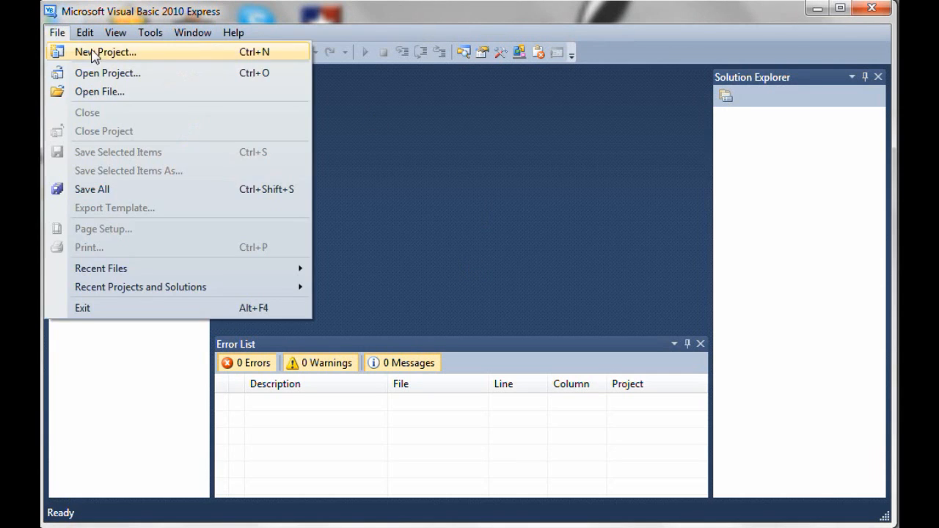
left_click(105, 51)
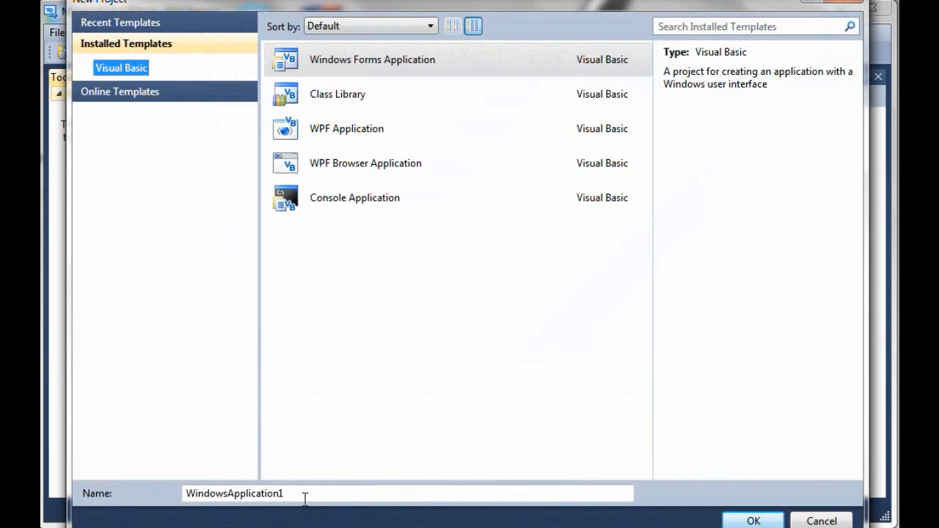
triple_click(235, 493)
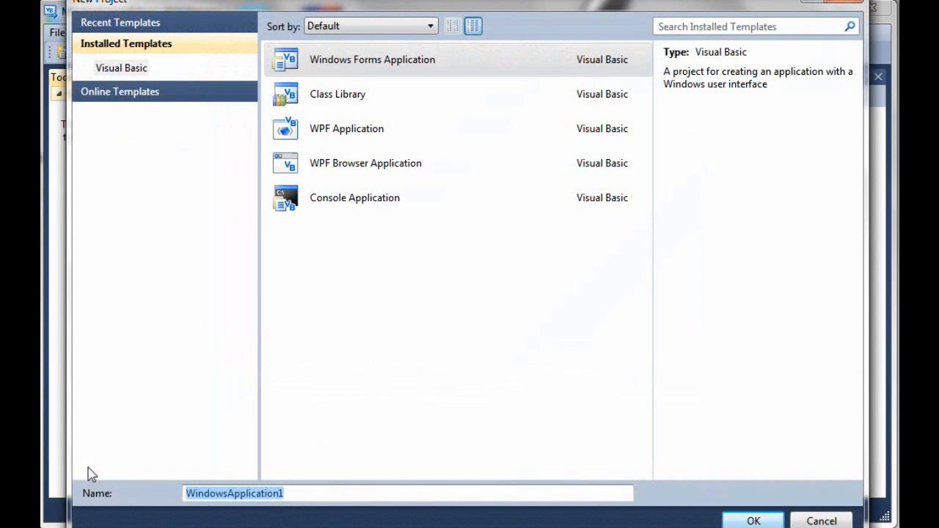
type("Nested If")
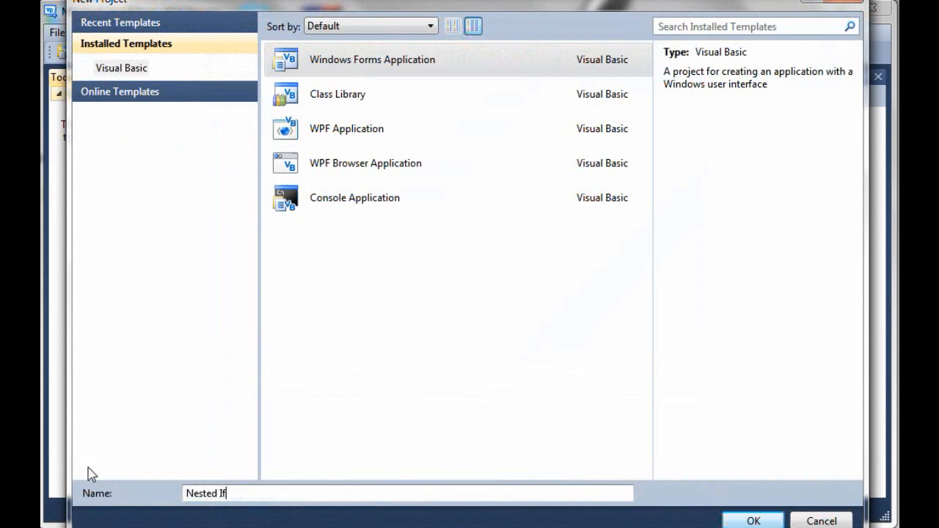
left_click(753, 520)
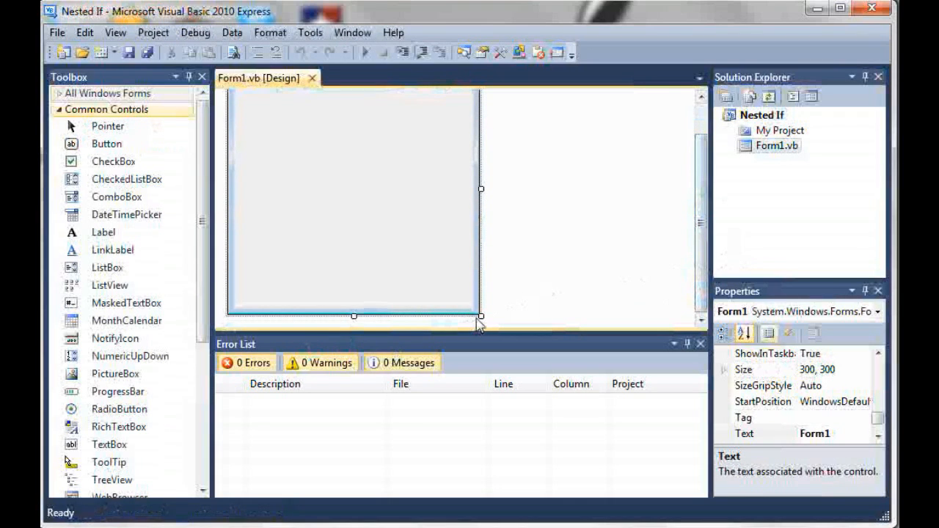
- Resize Form1 and add the first text box, naming it TextName
left_click_drag(481, 317, 521, 270)
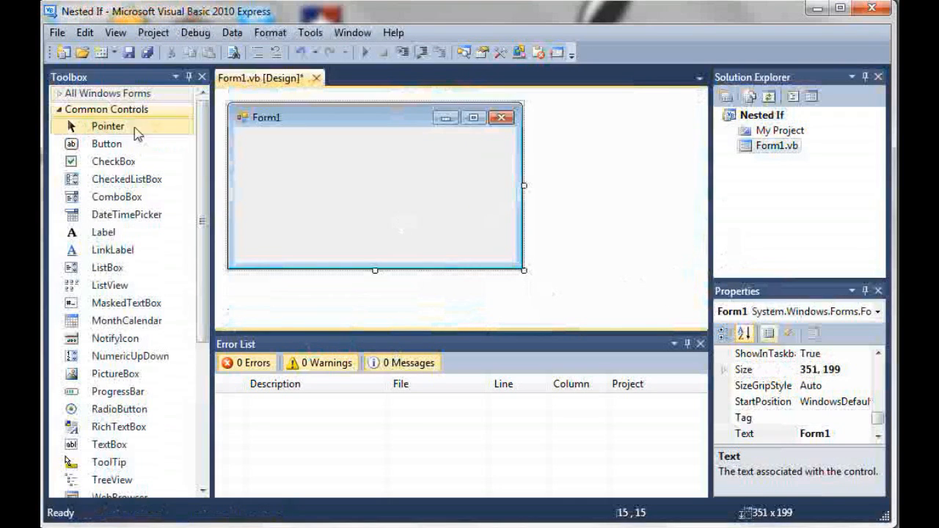
left_click(109, 443)
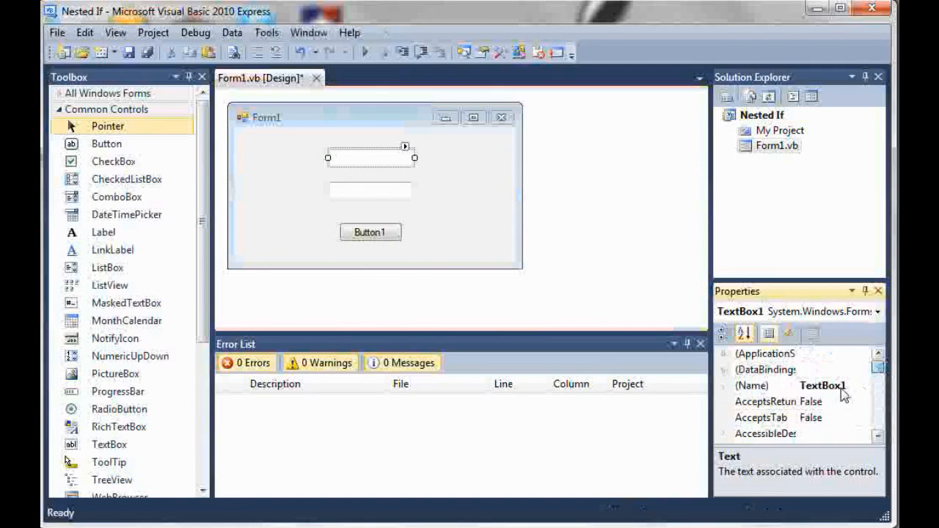
left_click(752, 385)
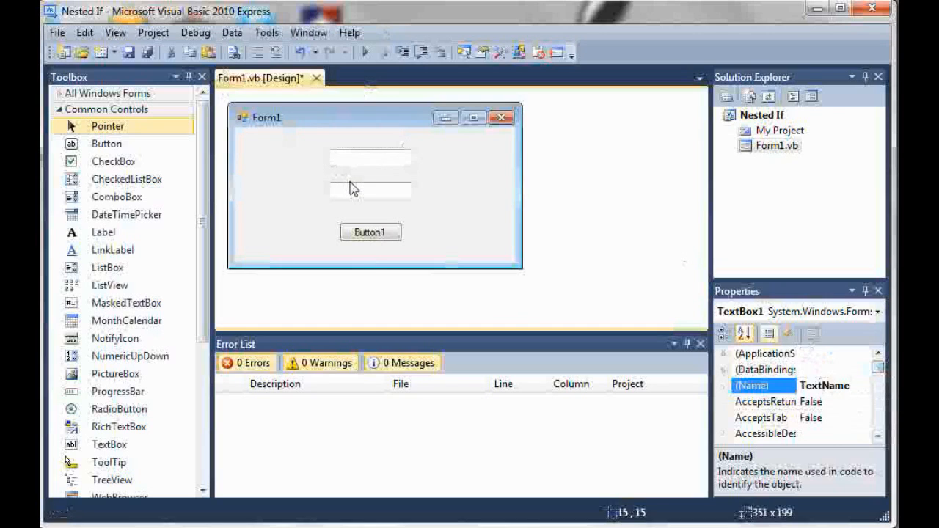
- Name the second text box TextPass and the button btnLogIn with text 'Log In'
left_click(370, 189)
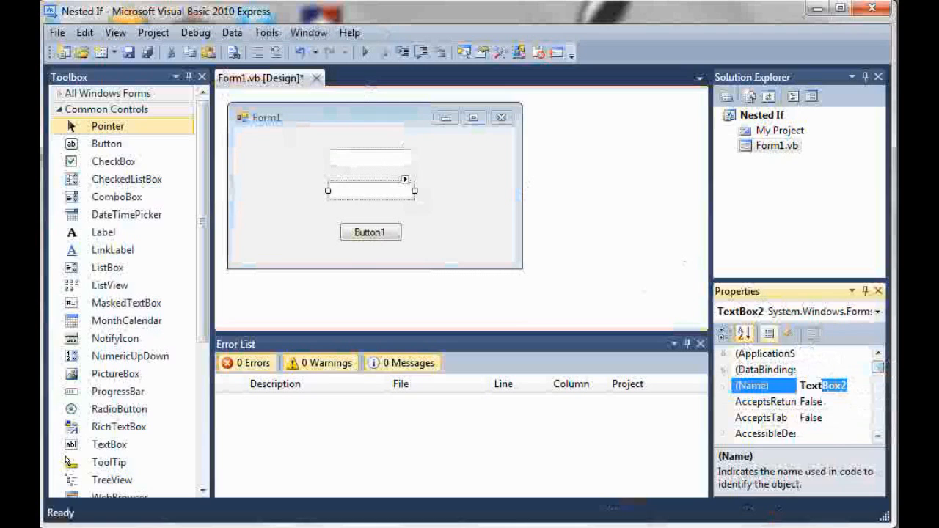
type("TextPass")
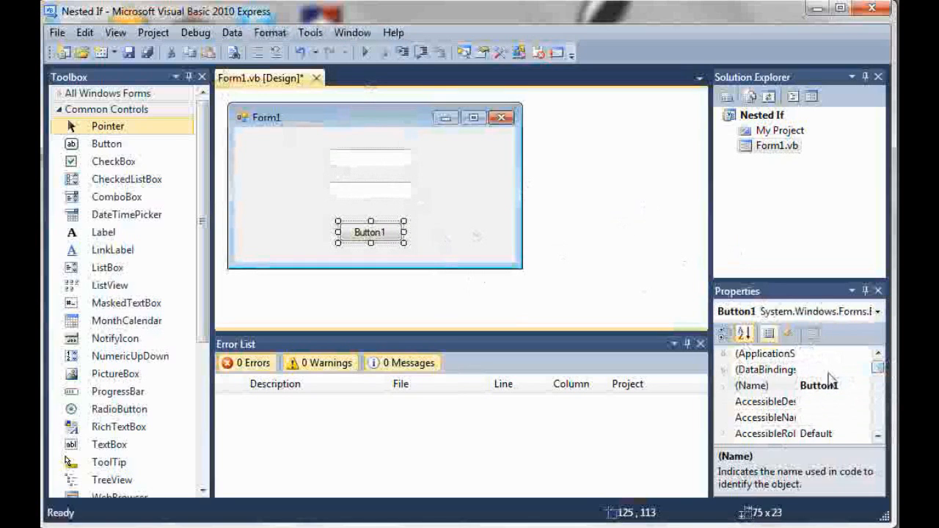
left_click(763, 385)
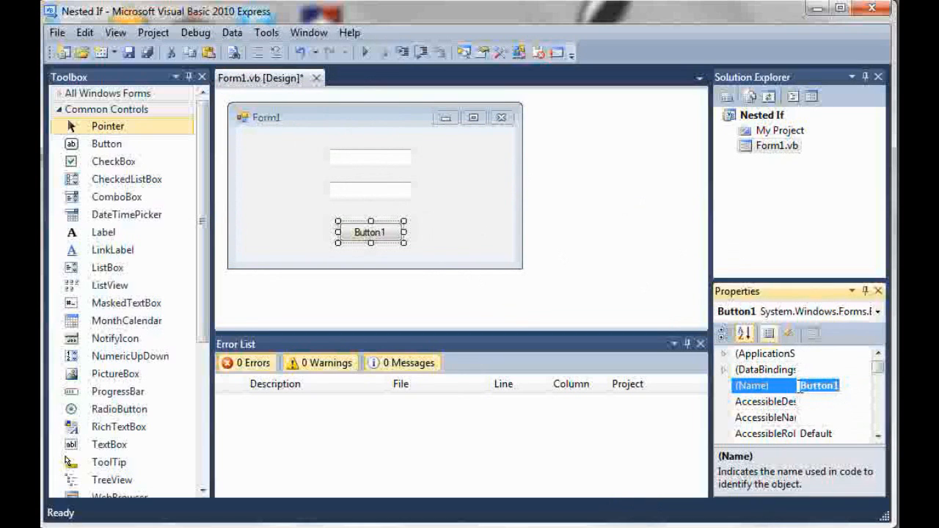
type("btnLog")
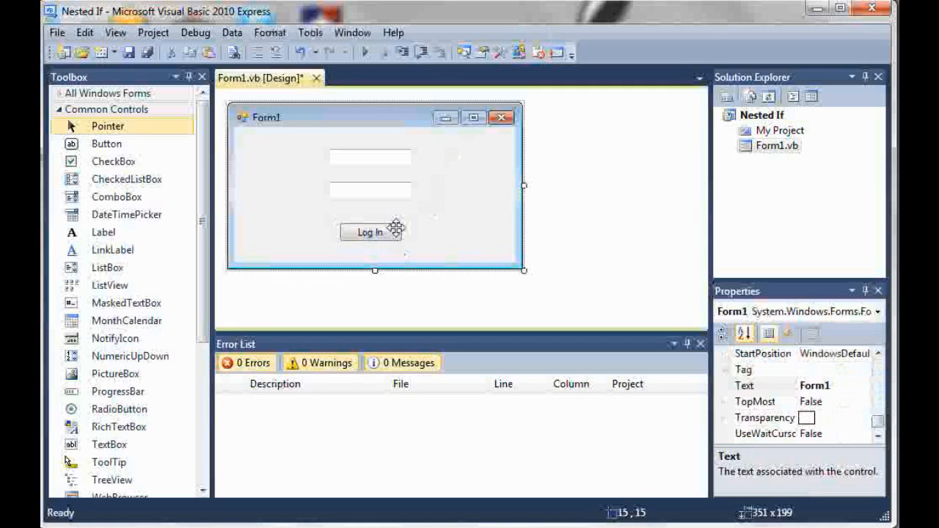
- In the Log In click handler, declare Dim UserName As String = TextName.Text
double_click(369, 232)
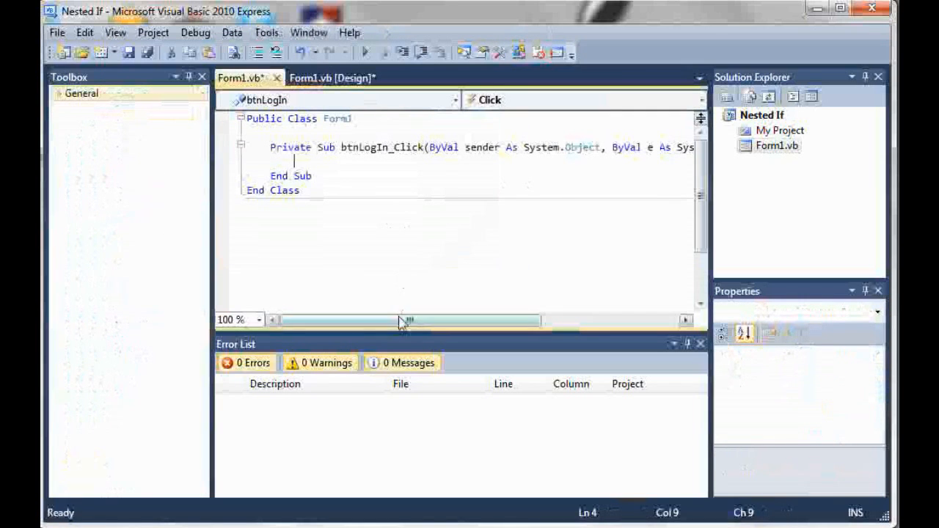
left_click(332, 78)
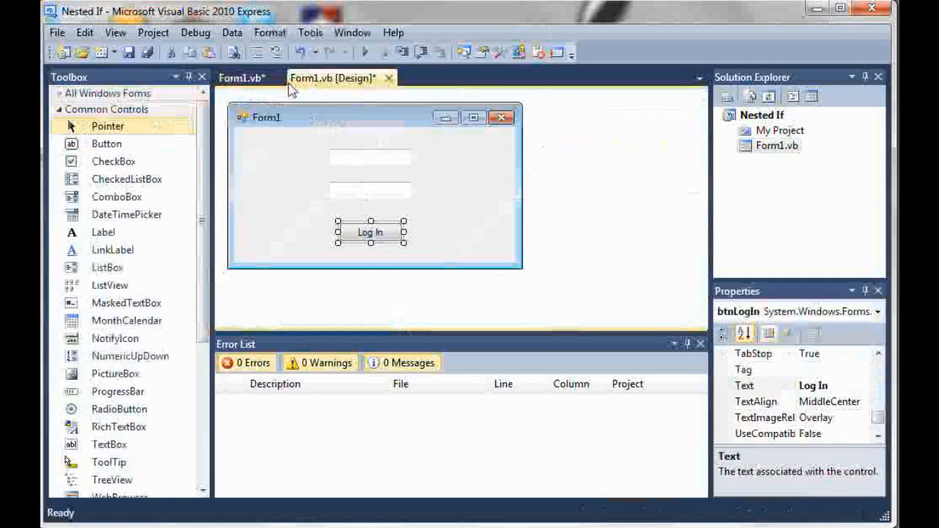
double_click(370, 232)
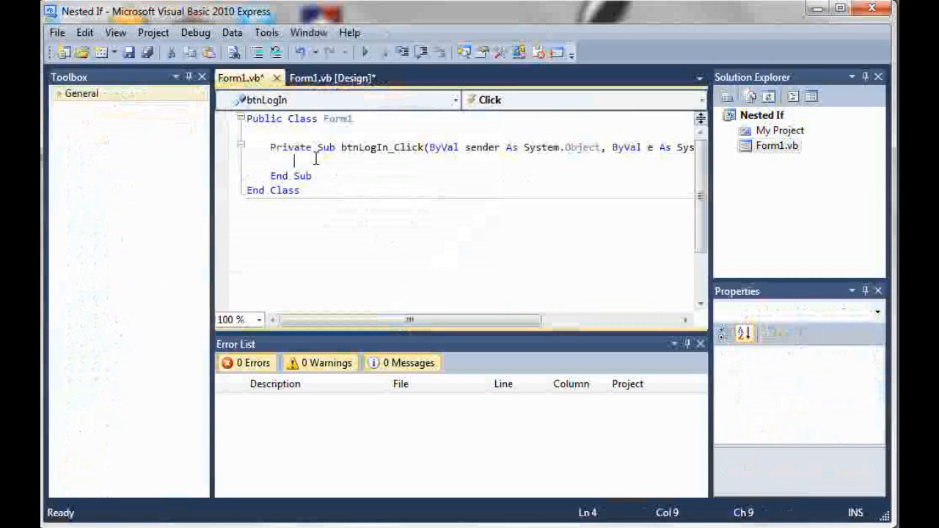
mouse_move(350, 197)
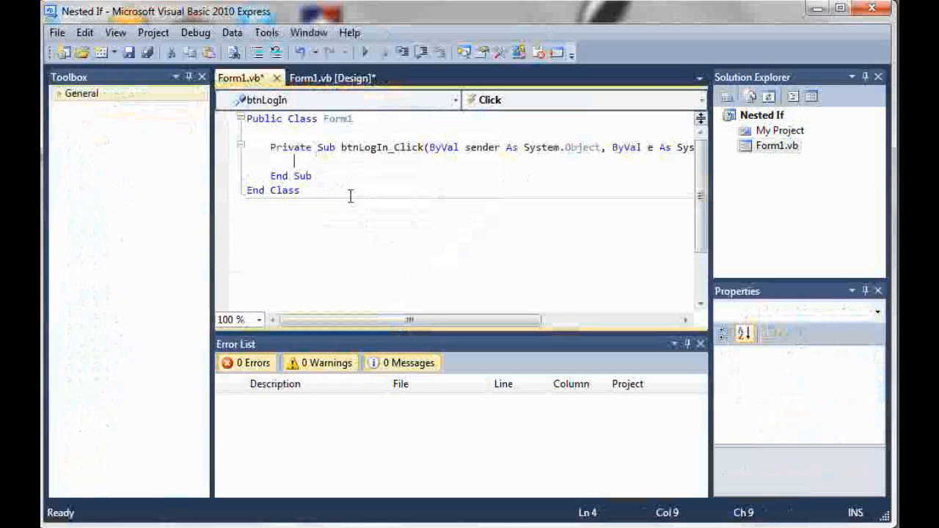
type("Dim")
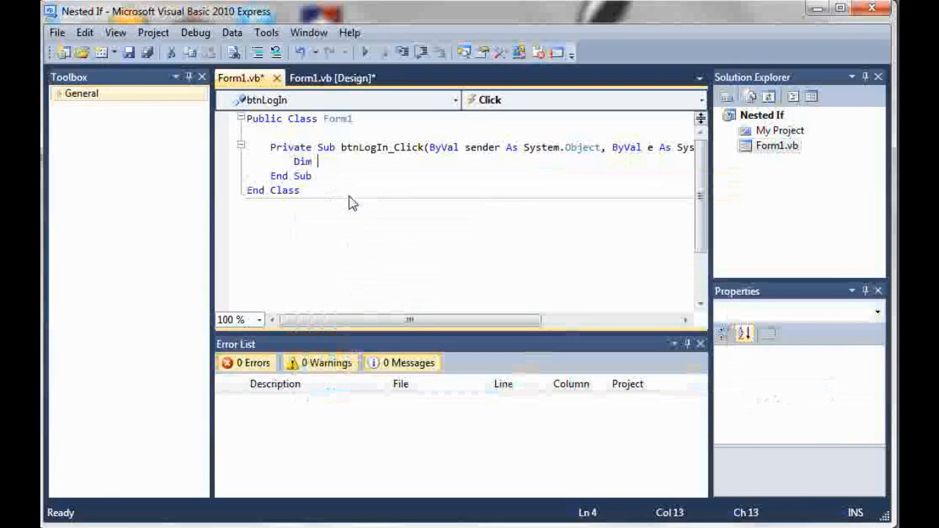
type("UserName As")
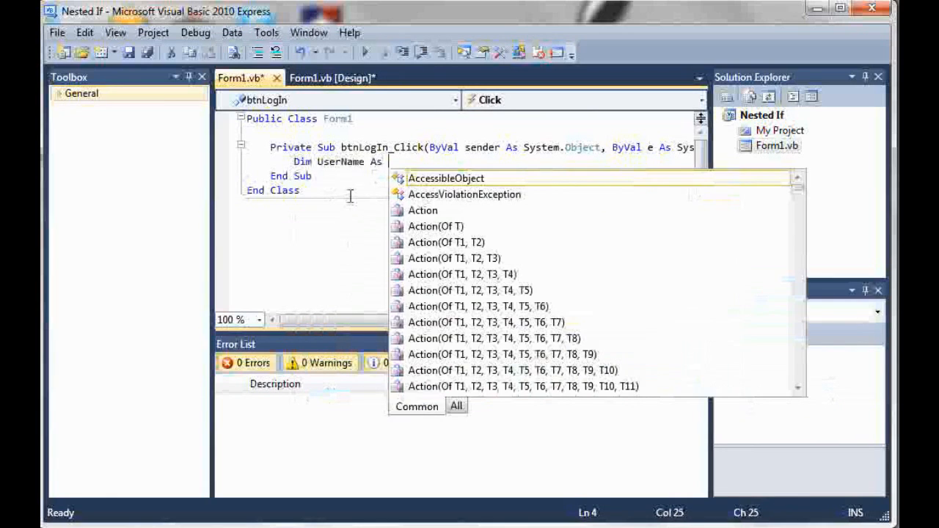
type("STr")
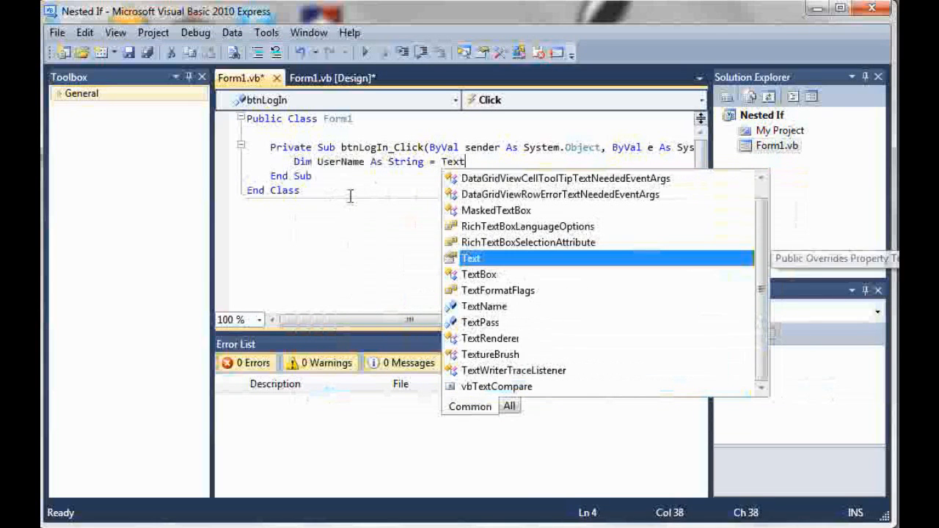
type("Name.Text")
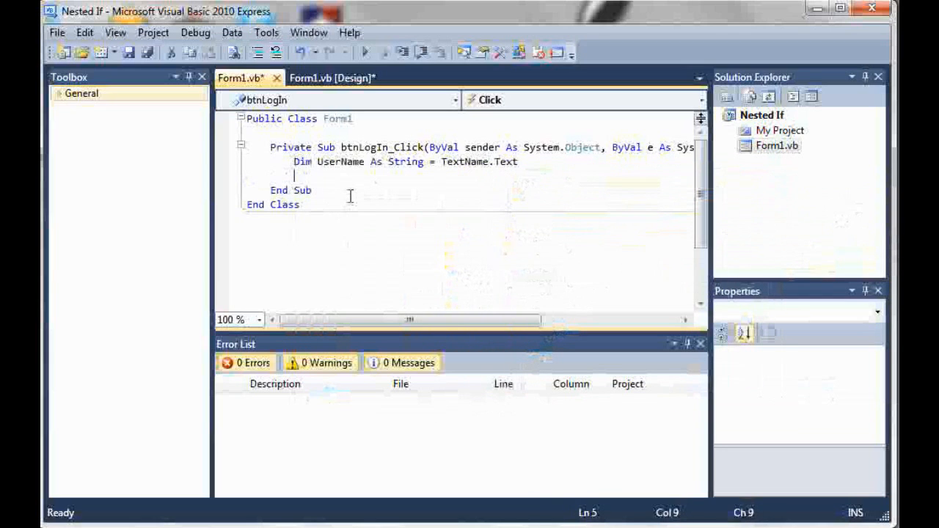
- Declare Dim UserPass As String = TextPass.Text and begin the If UserName condition
type("Dim")
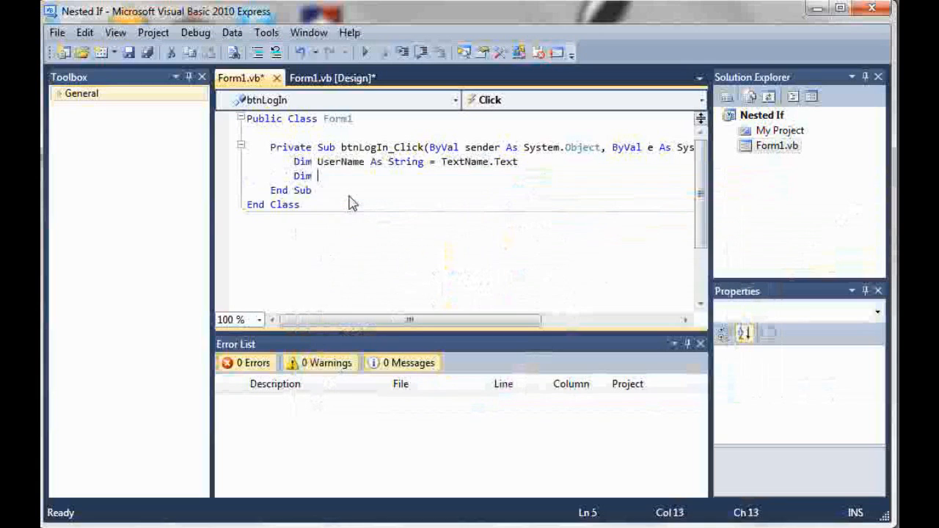
type("UserPass As String =")
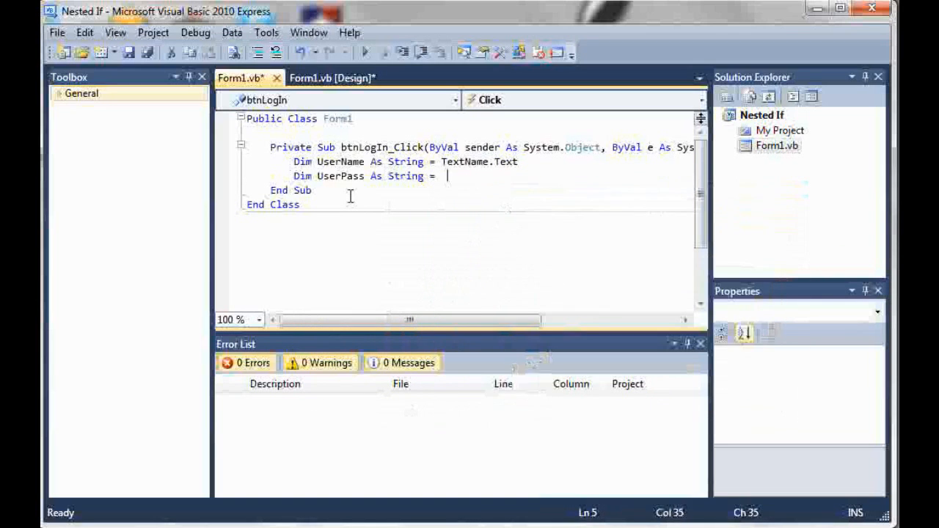
type("TextPass.Text")
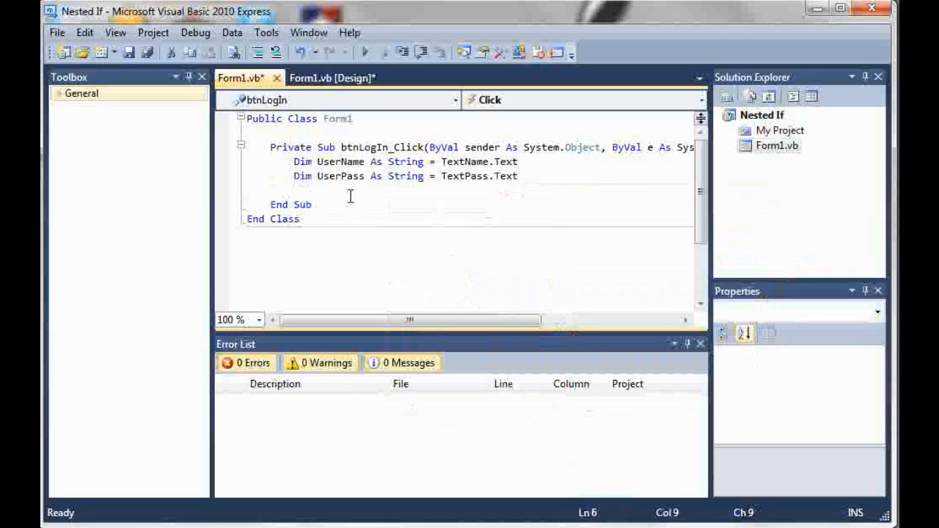
type("If UserName =")
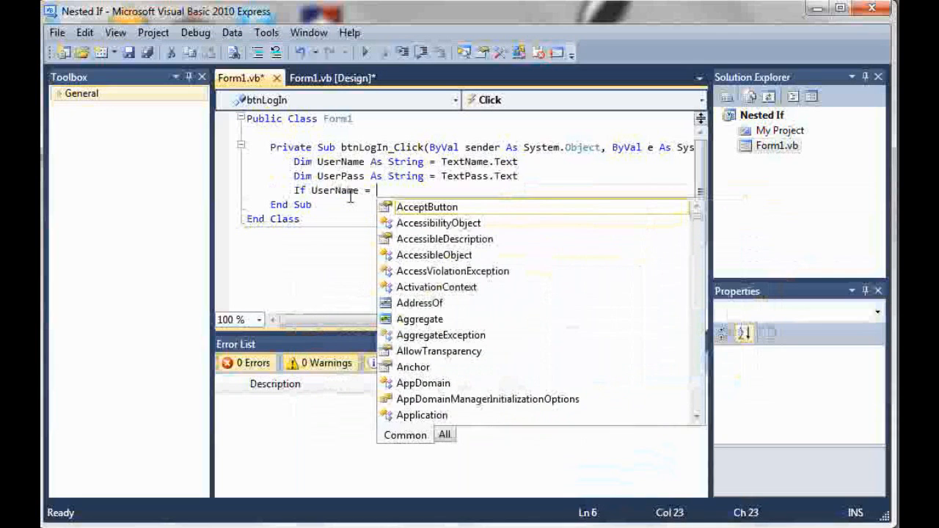
type("S")
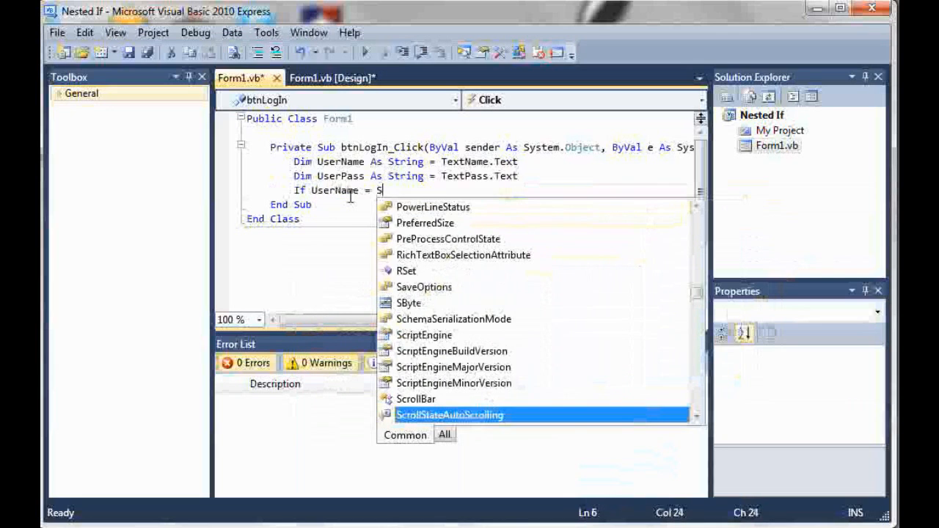
type("CounterSamp1")
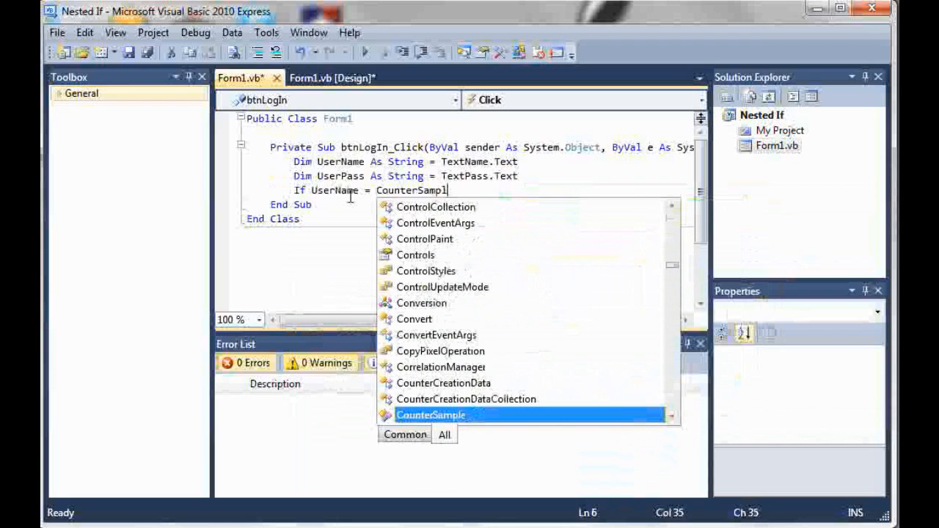
type("\"Sam")
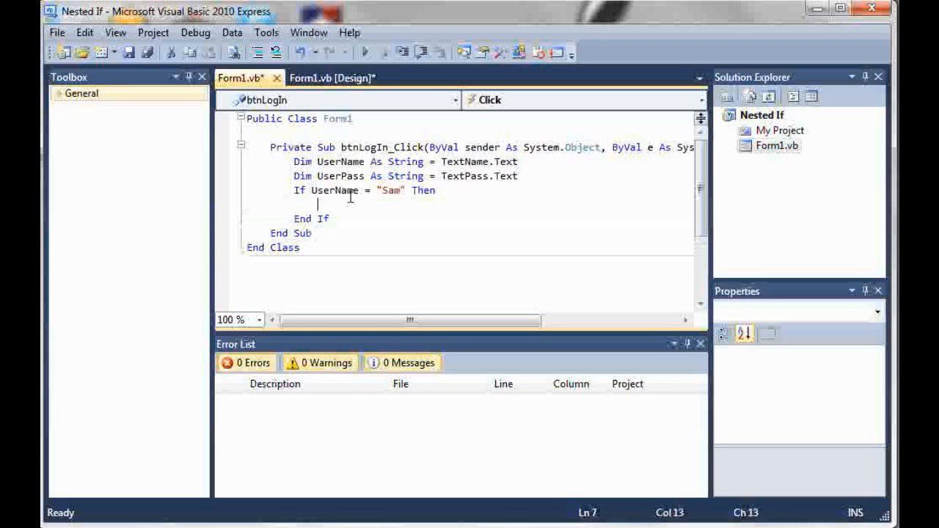
type("If UserPass i")
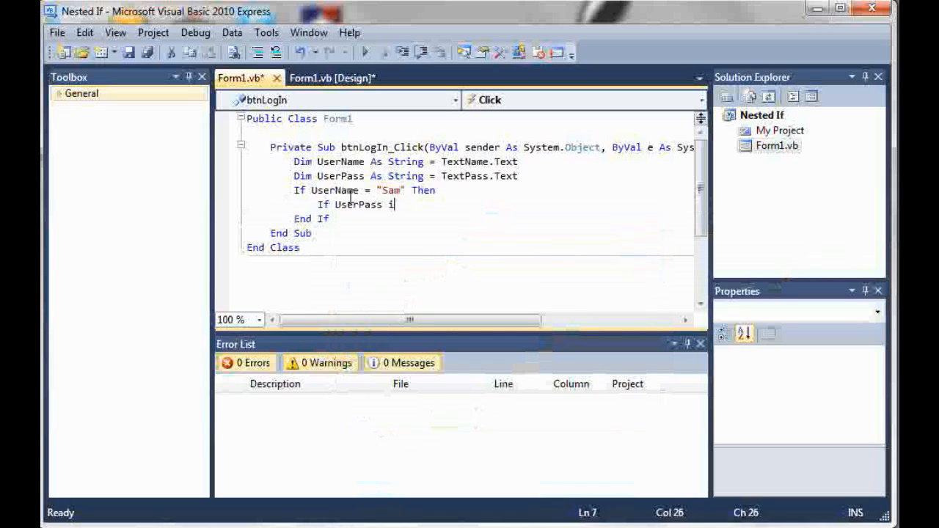
type("=")
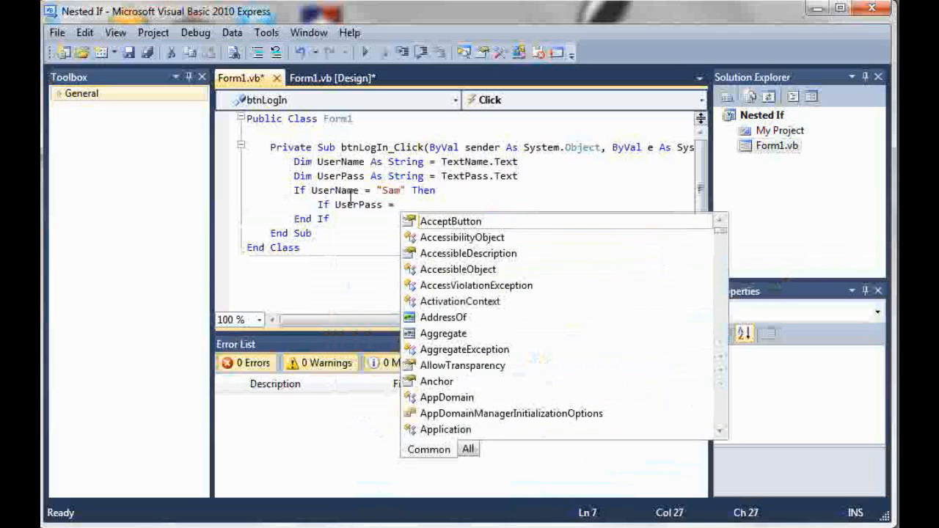
type("\"")
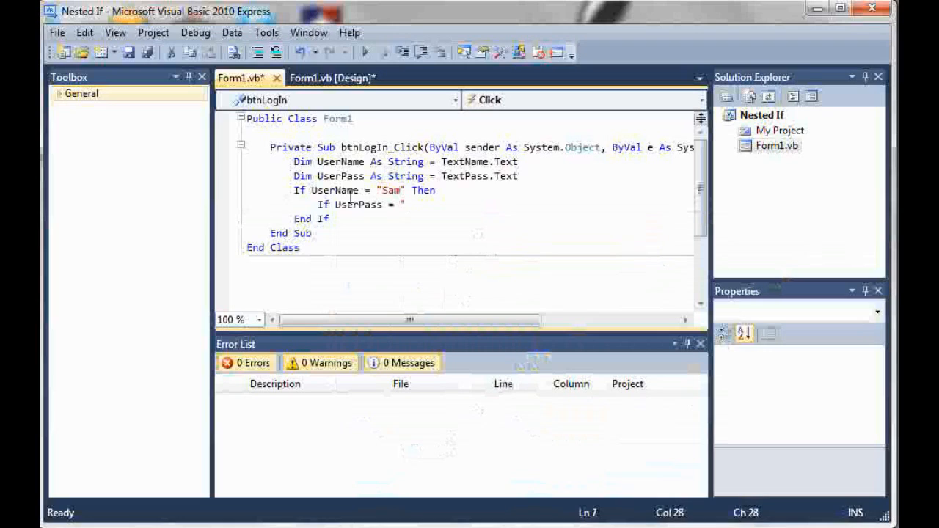
type("YouTube\" Then")
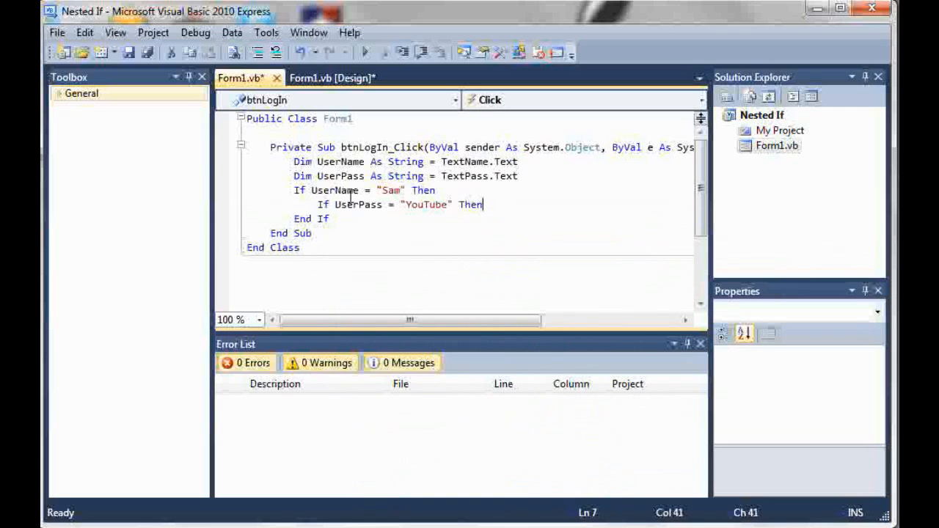
key("enter")
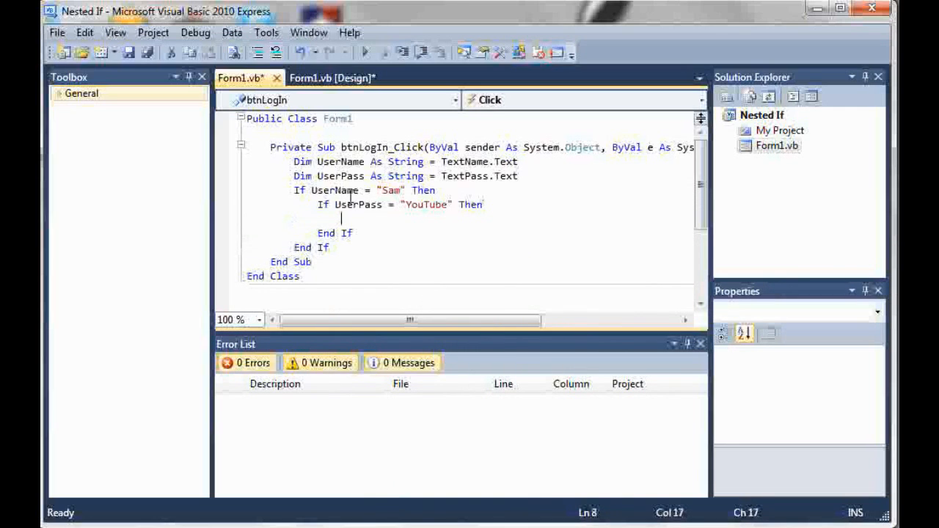
- Add MessageBox.Show("Welcome to your page!", "Nested If") inside the nested If
type("MessageBox.")
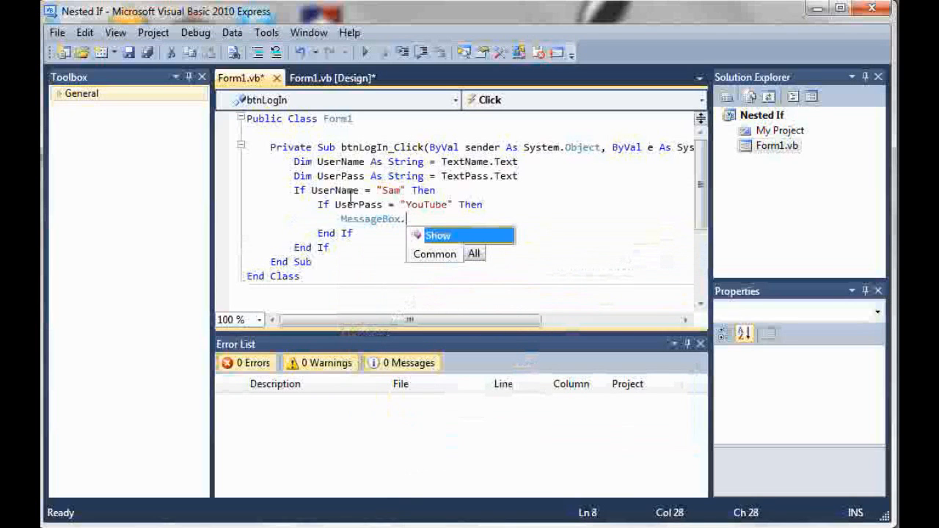
type("Show")
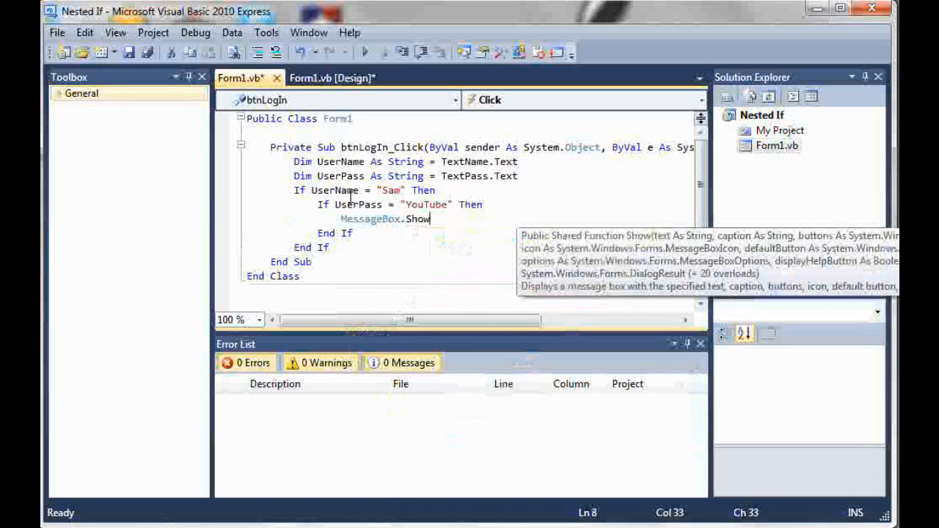
type("(Web")
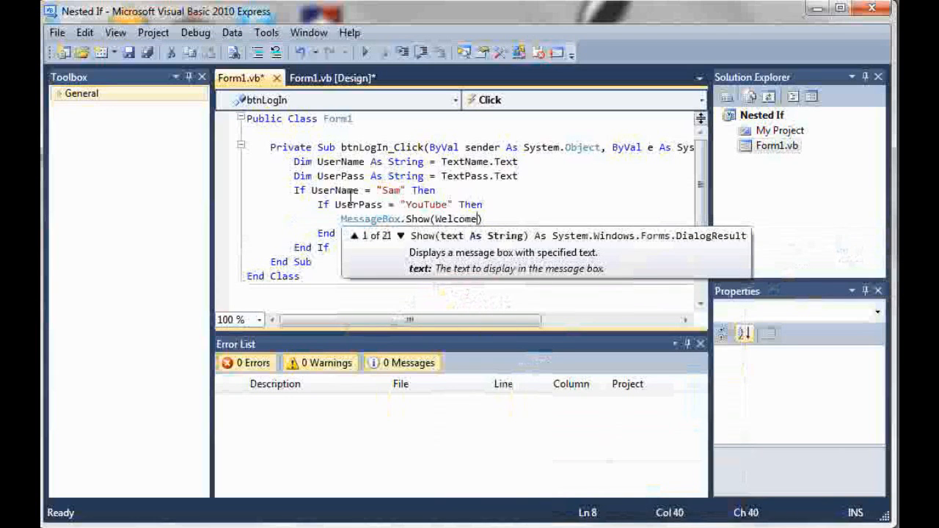
key("BackSpace")
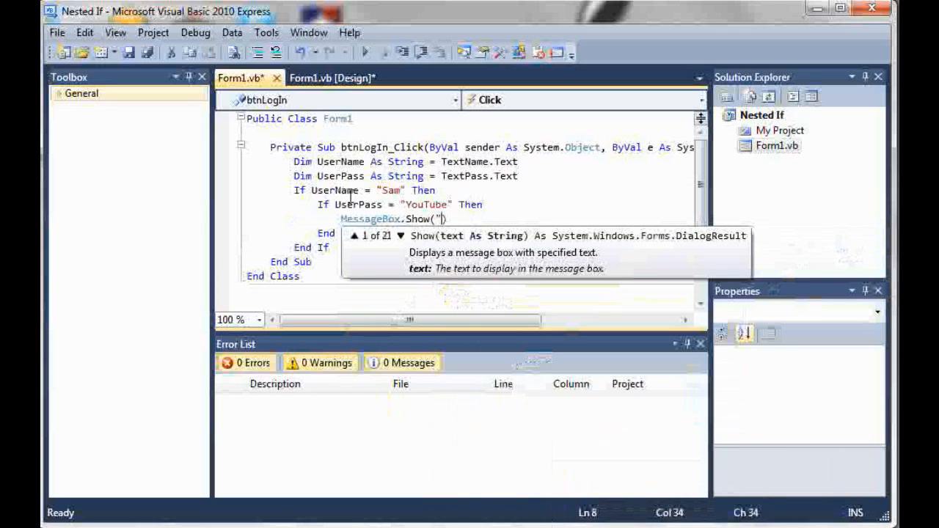
type("Welcome to")
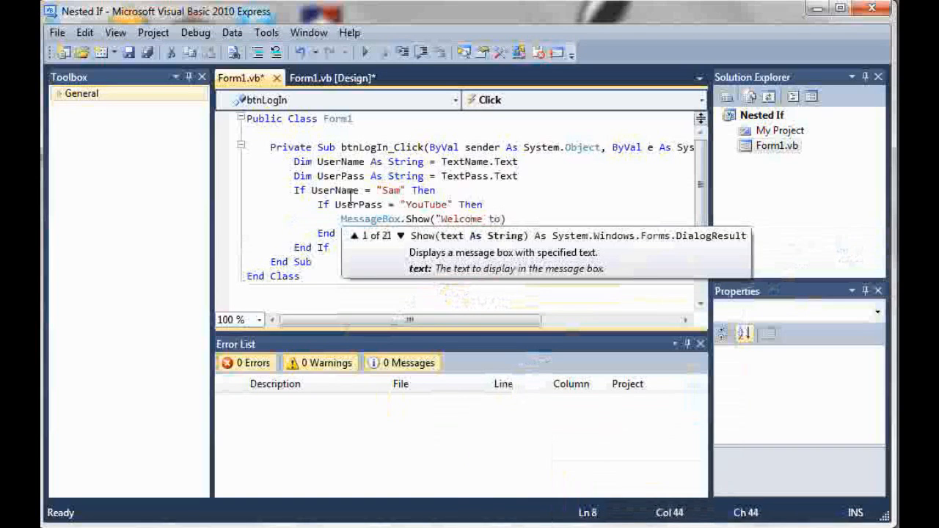
type("your")
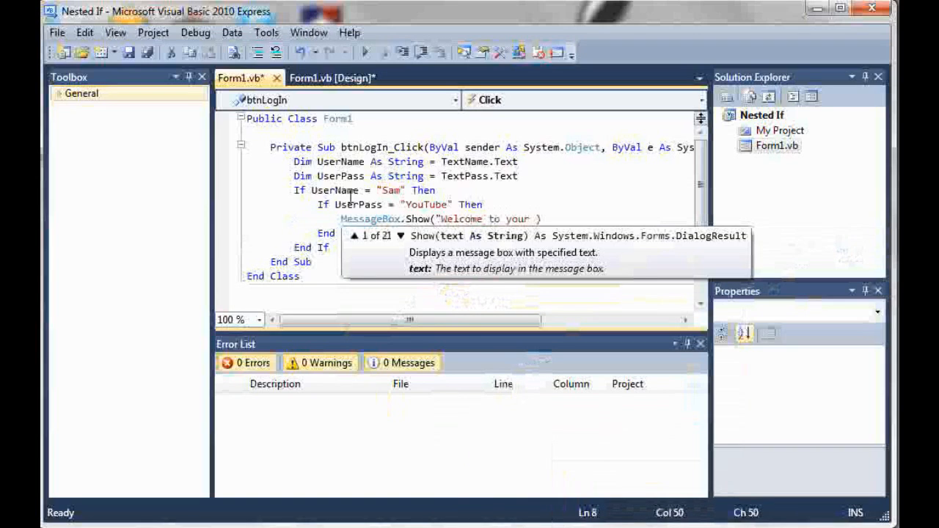
type("page!")
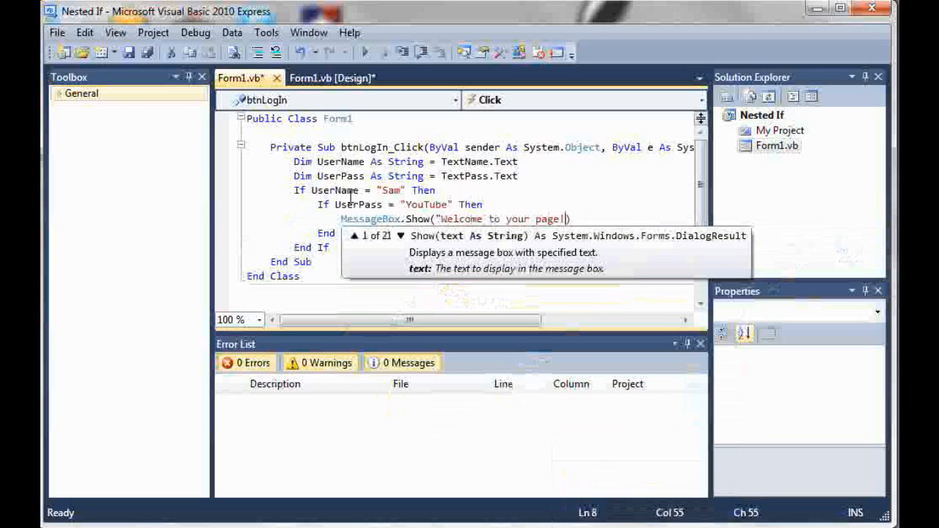
type(", n")
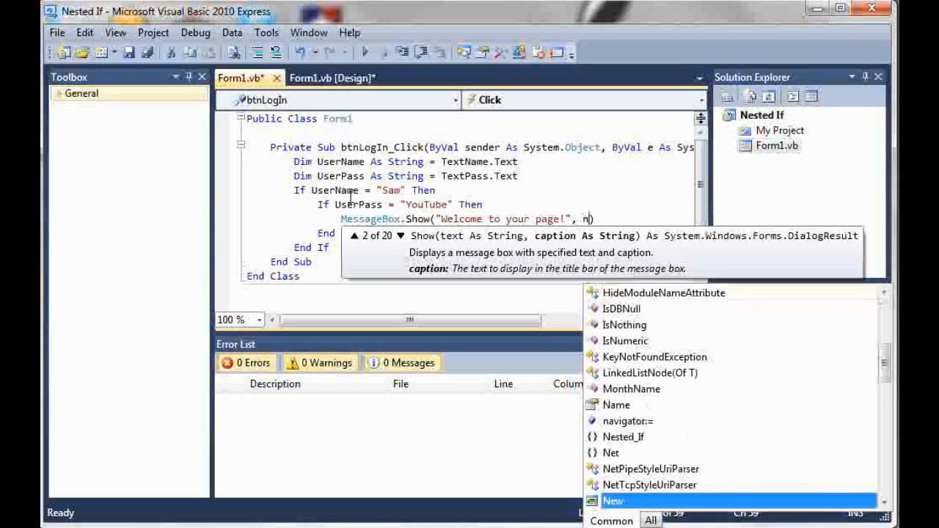
type("H")
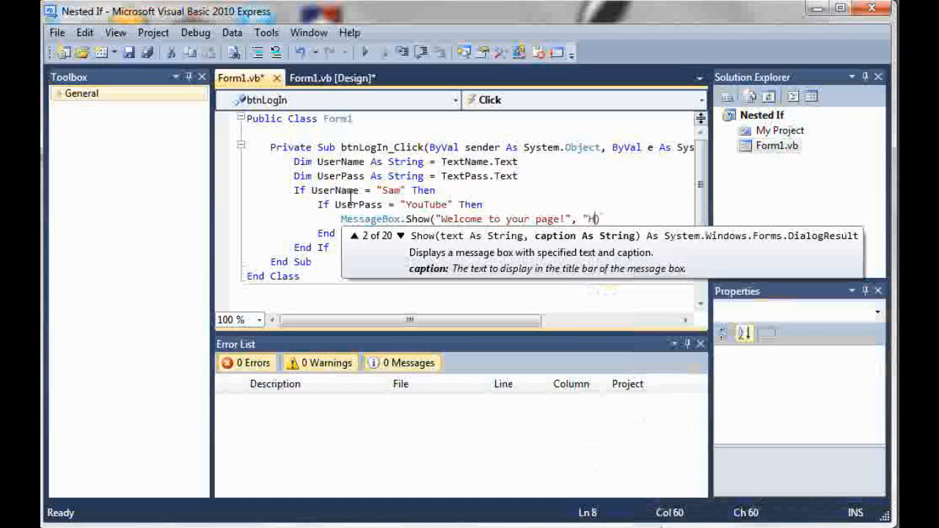
type("es")
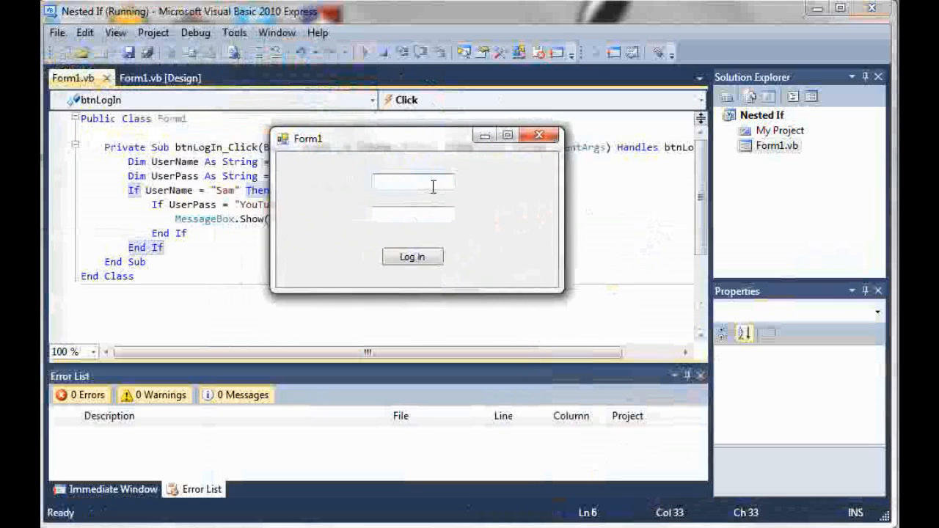
type("Sam")
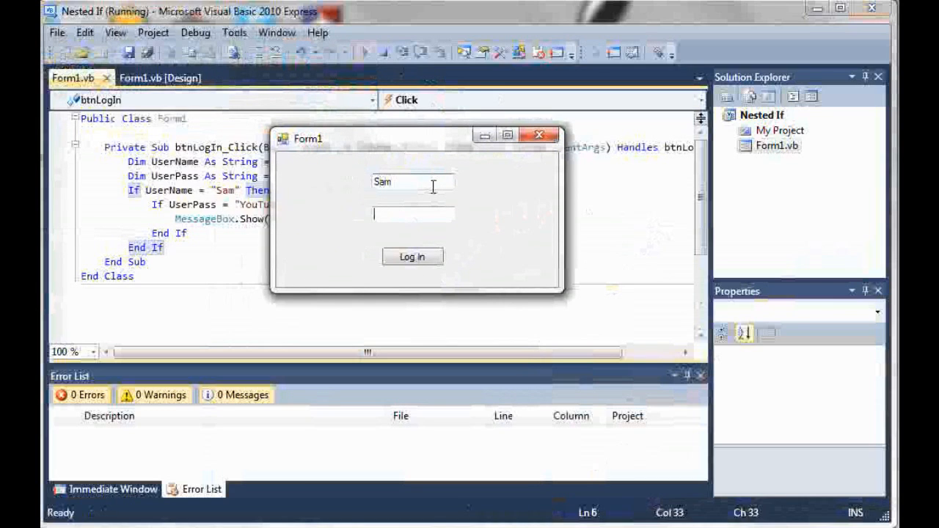
type("Youtube")
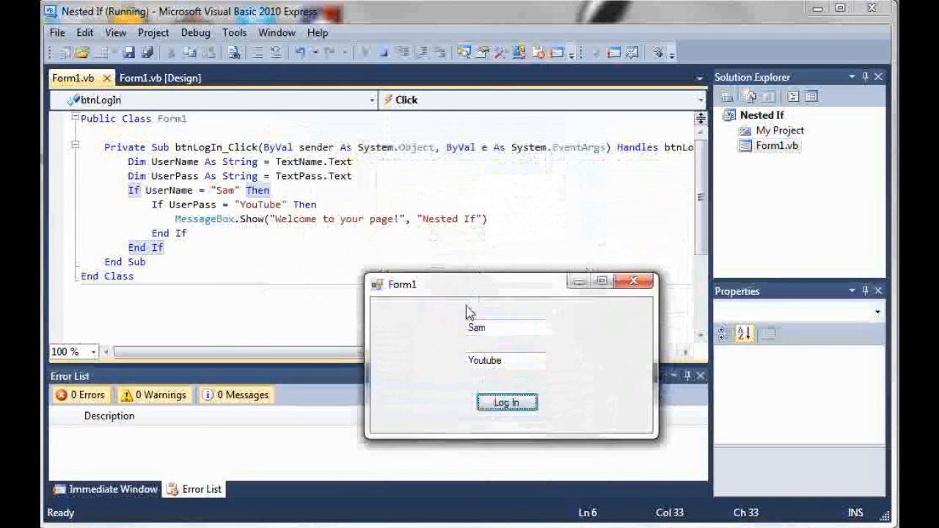
left_click_drag(470, 284, 464, 315)
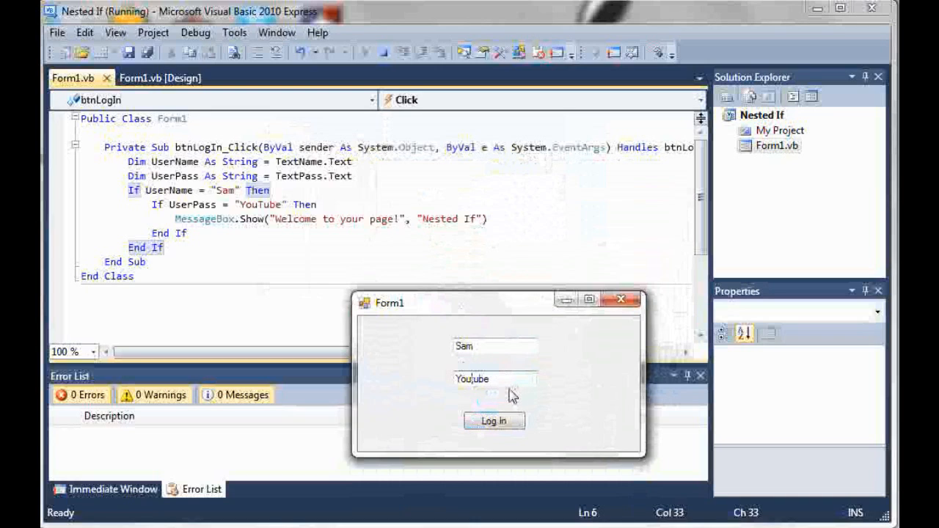
mouse_move(476, 378)
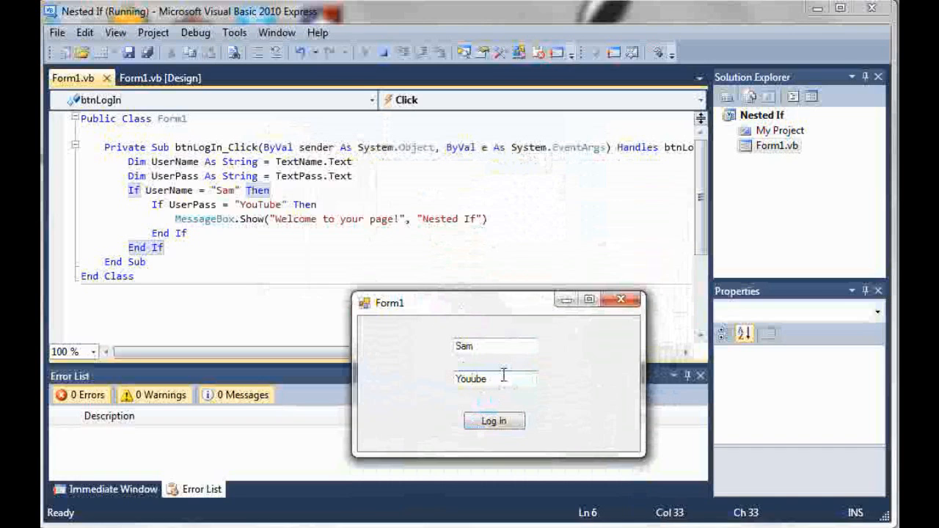
left_click(494, 420)
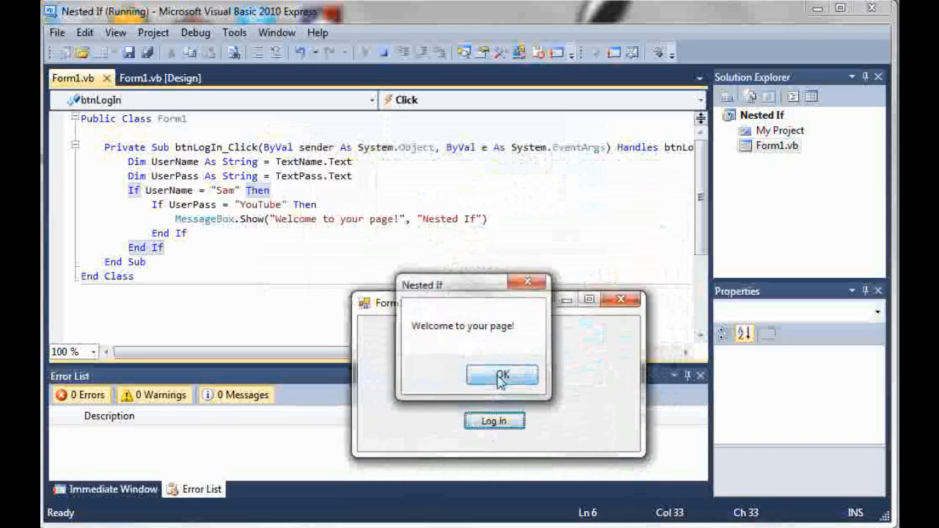
left_click(502, 376)
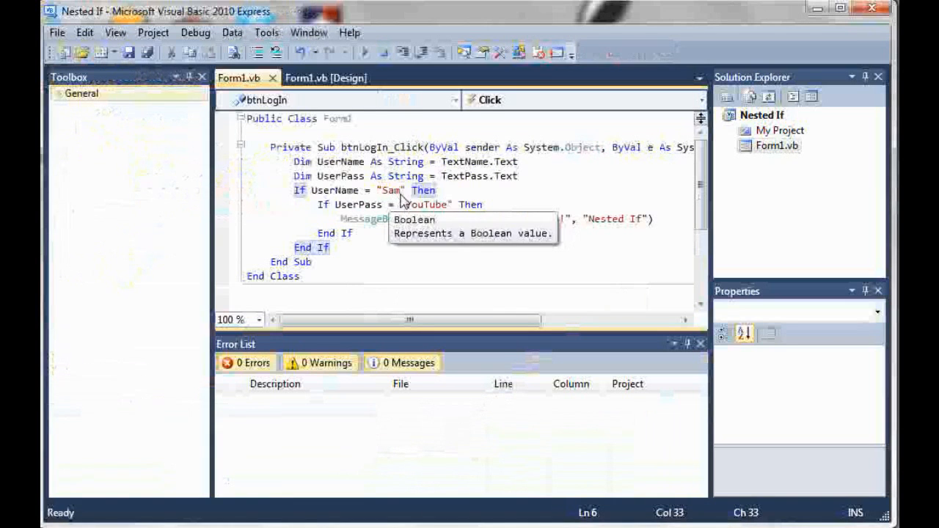
mouse_move(448, 194)
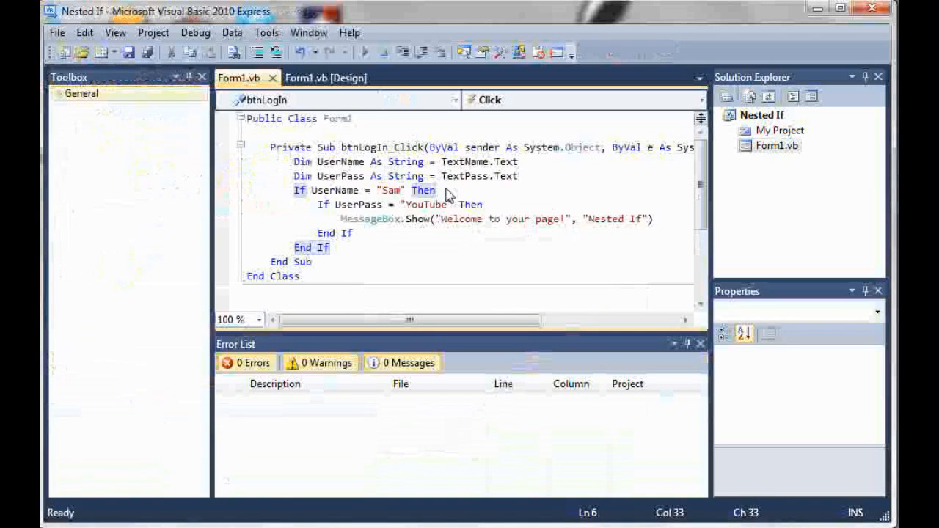
mouse_move(408, 197)
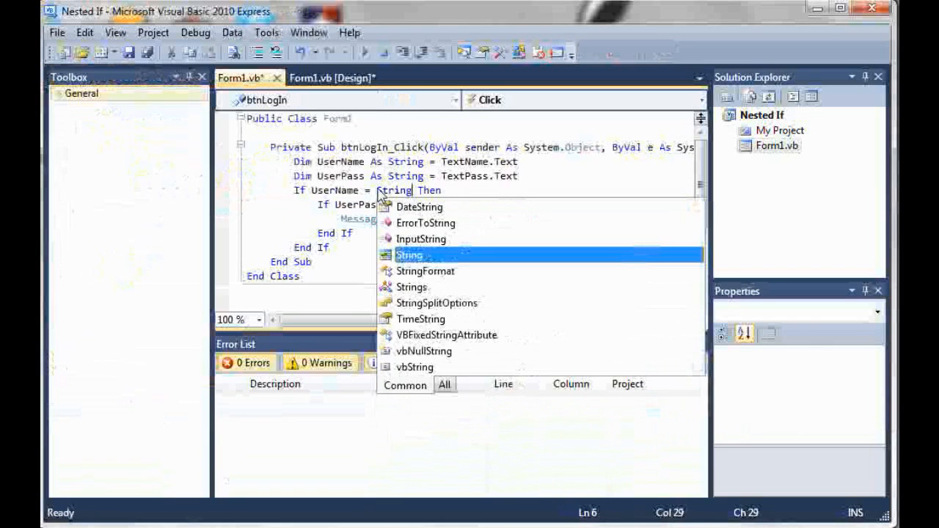
- Rewrite the outer condition as String.Compare(UserName, "SAM", True) = 0
type(".Compare(")
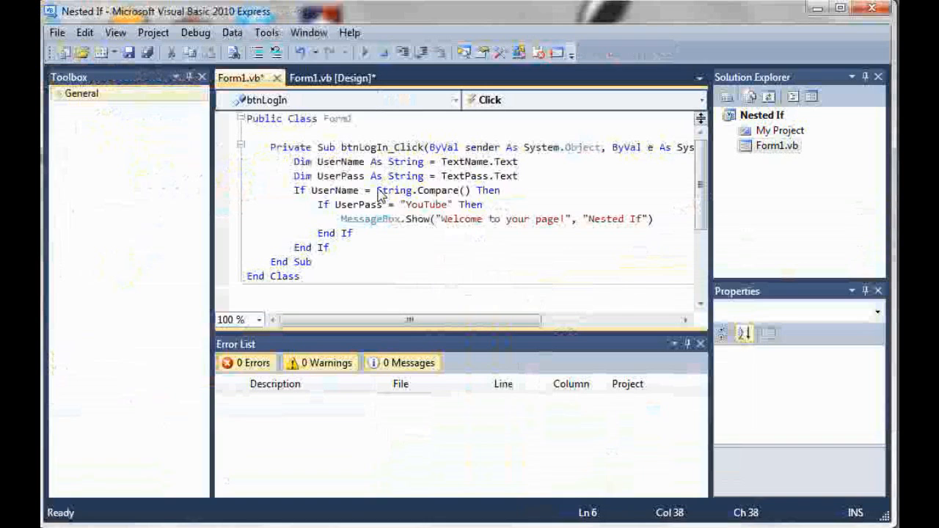
type("UserName, \"SAM")
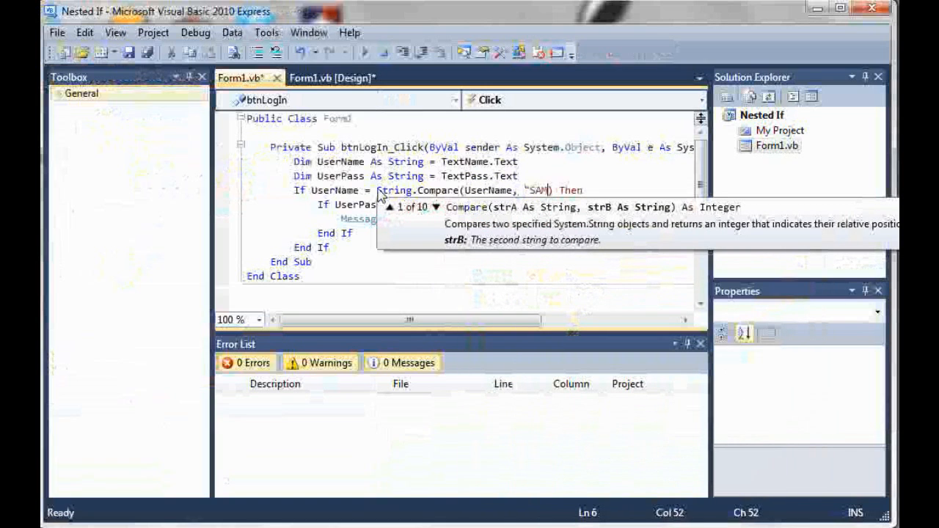
type(", True")
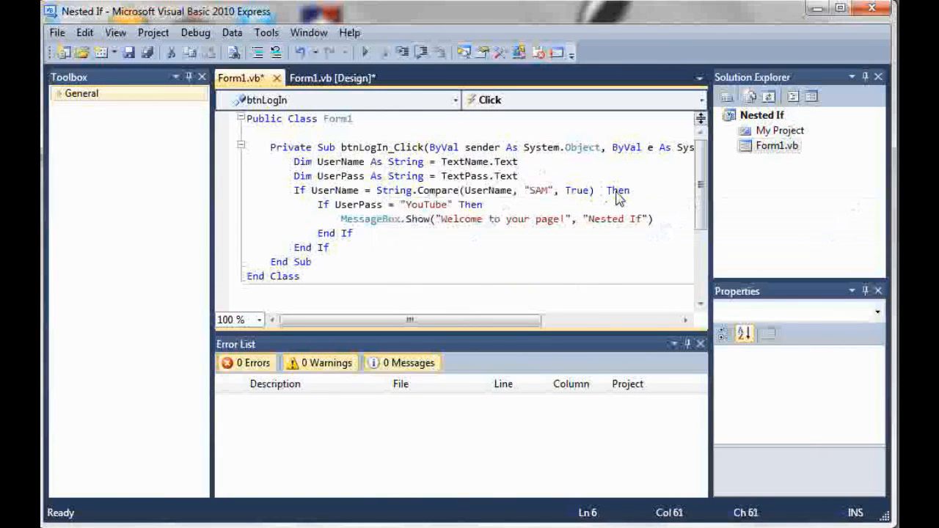
type("= 0")
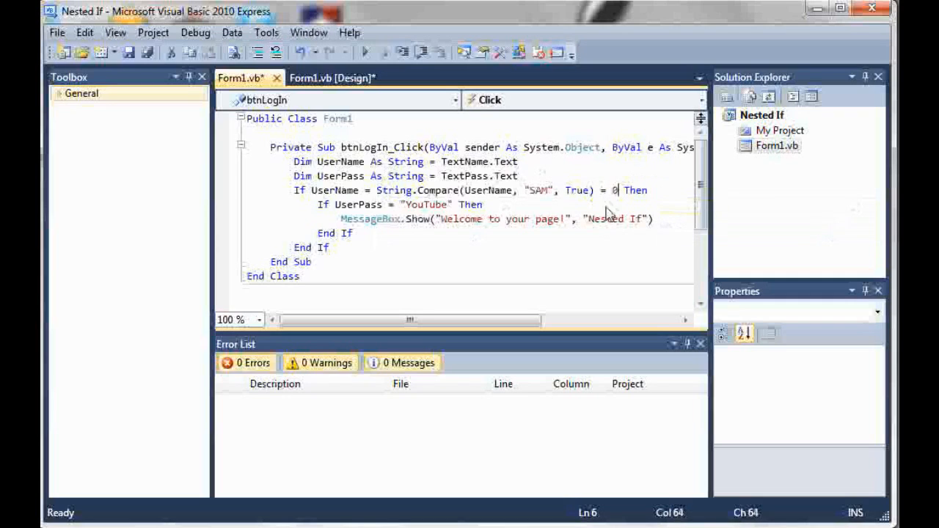
mouse_move(404, 199)
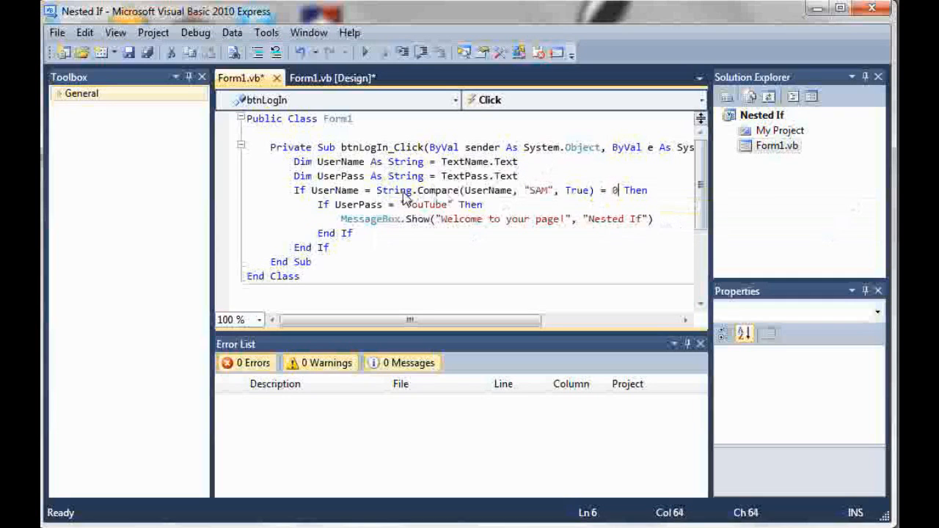
mouse_move(394, 202)
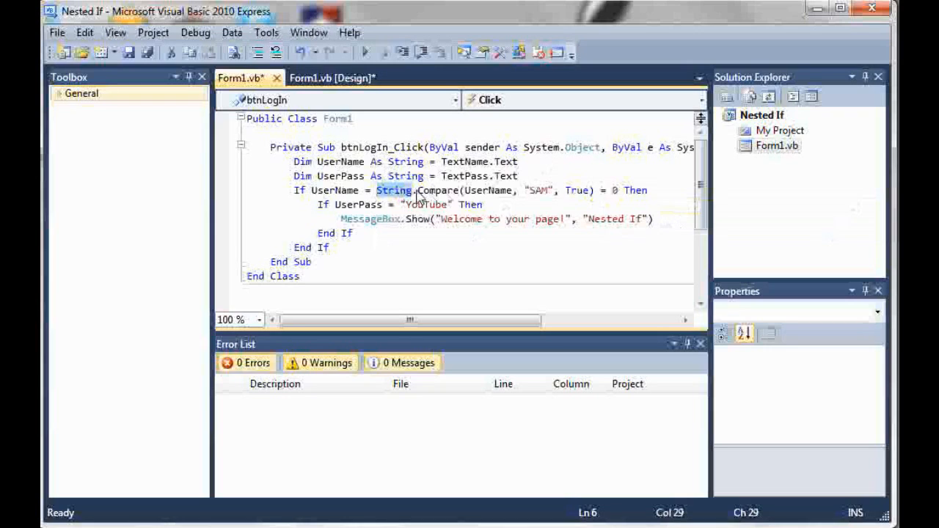
mouse_move(452, 197)
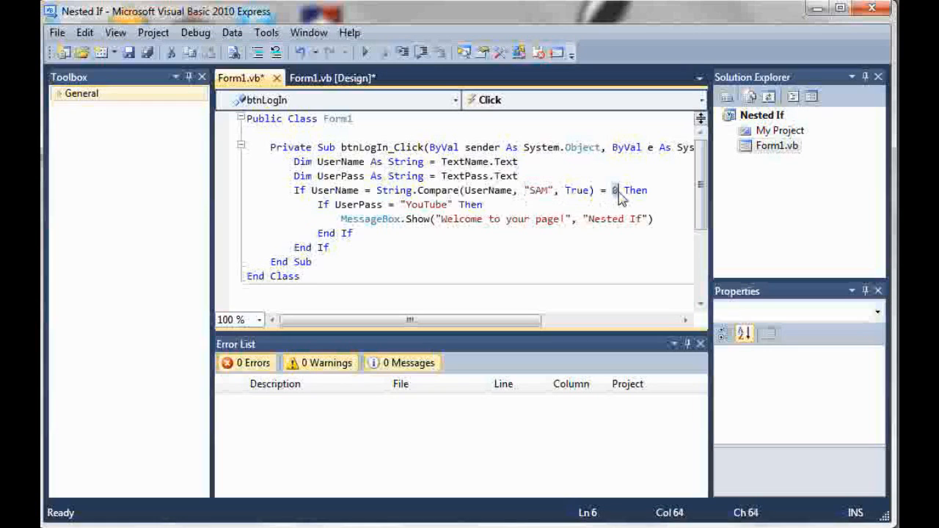
mouse_move(586, 218)
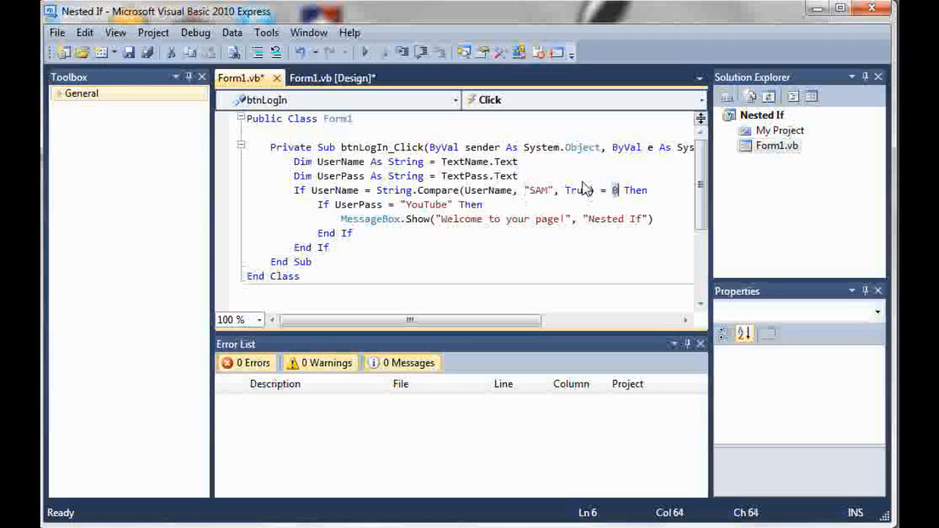
mouse_move(370, 169)
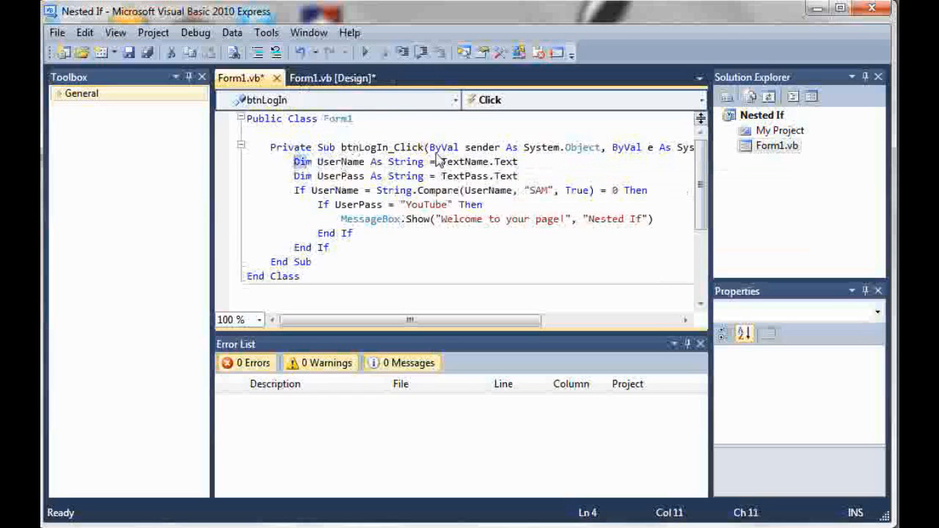
- Switch between the form designer and the Log In button's click code
left_click(335, 78)
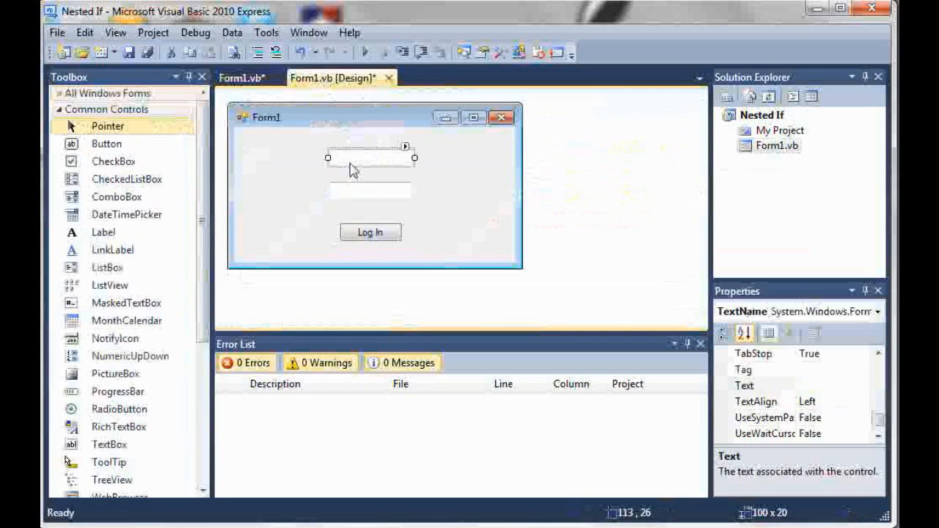
left_click(242, 76)
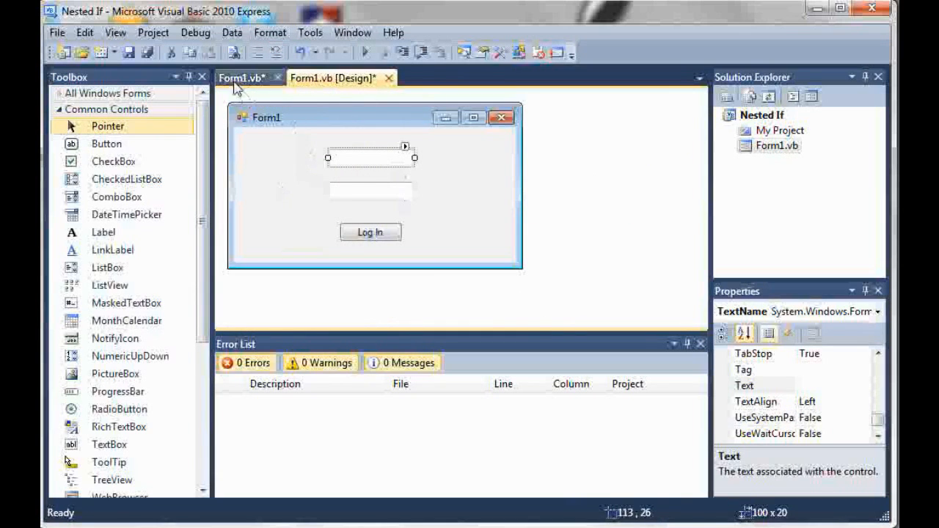
double_click(370, 232)
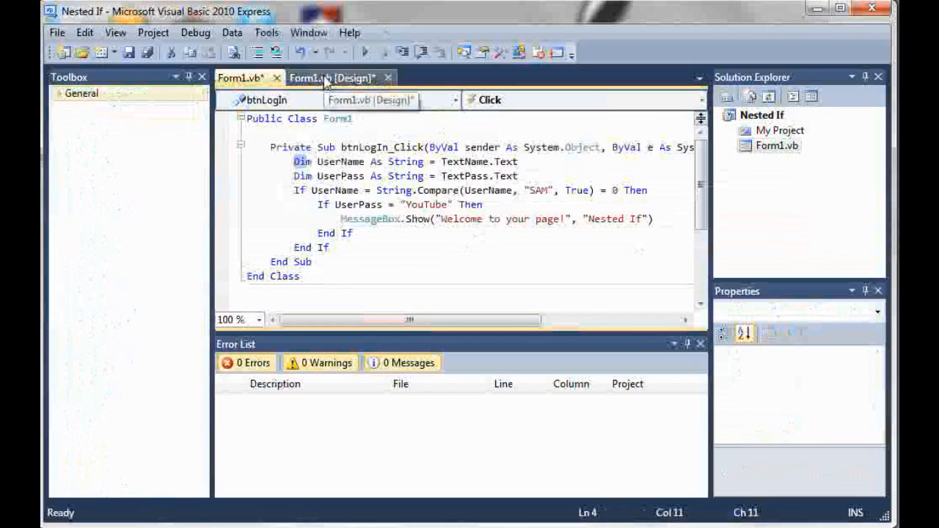
left_click(335, 78)
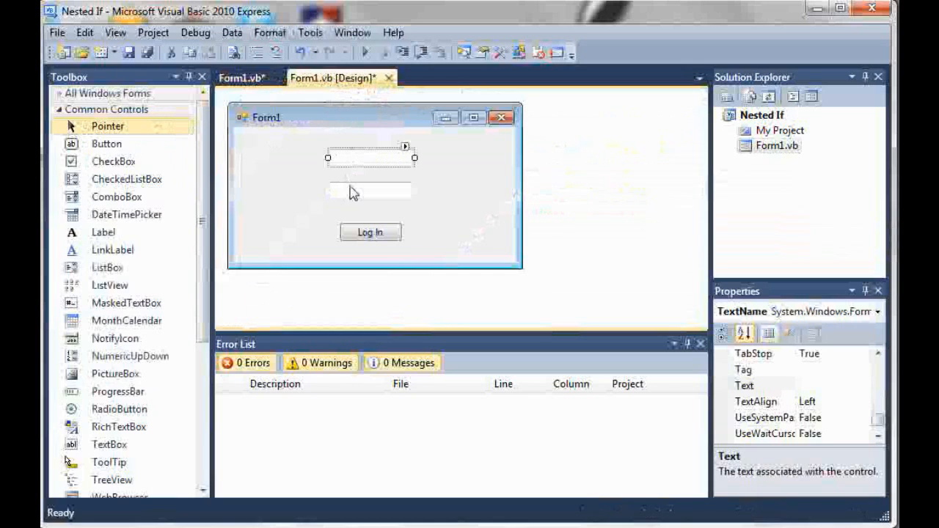
double_click(370, 232)
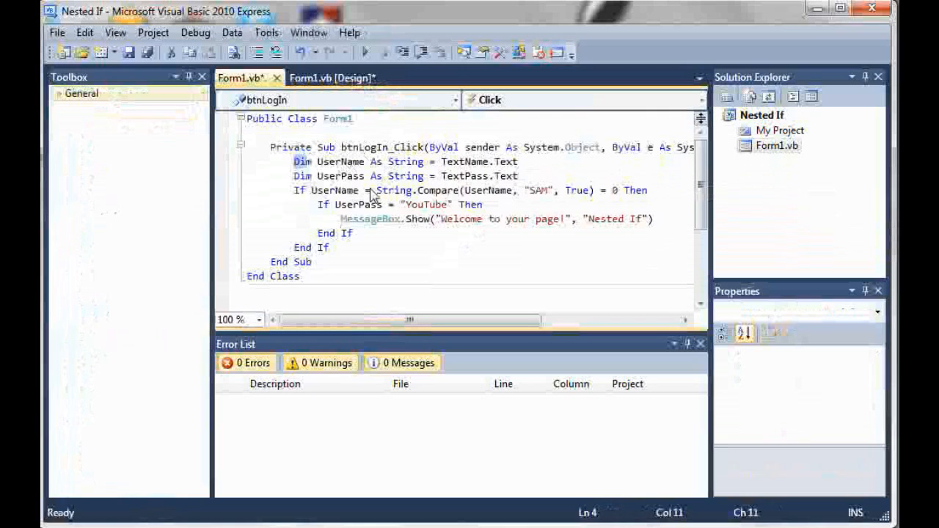
mouse_move(292, 204)
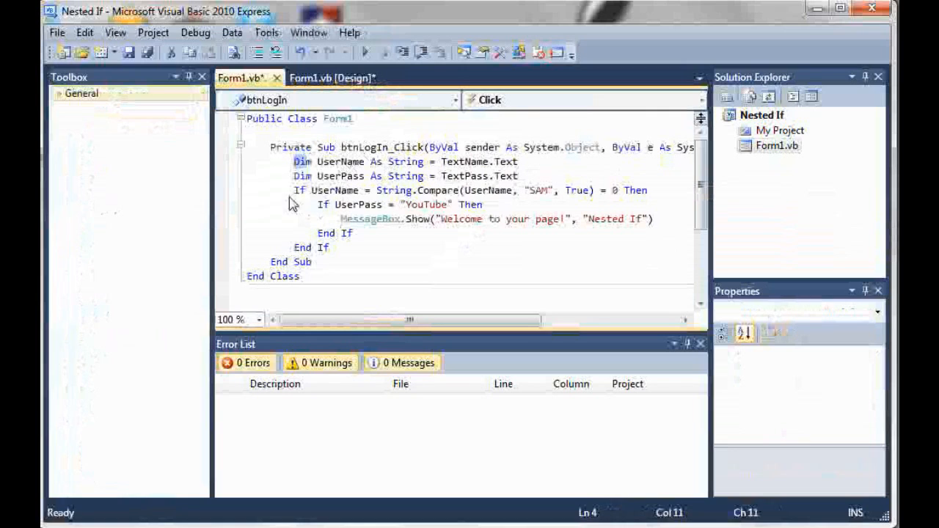
mouse_move(299, 191)
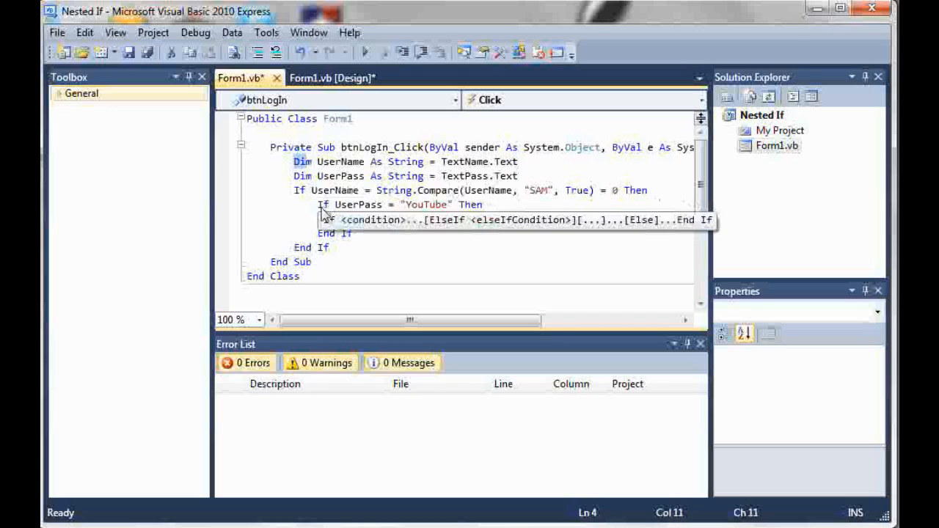
- Enter MessageBox.Show("Welcome to your page!", "Nested If") in the inner If and select it
type("MessageBox.Show(\"Welcome to your page!\", \"Nested If\")")
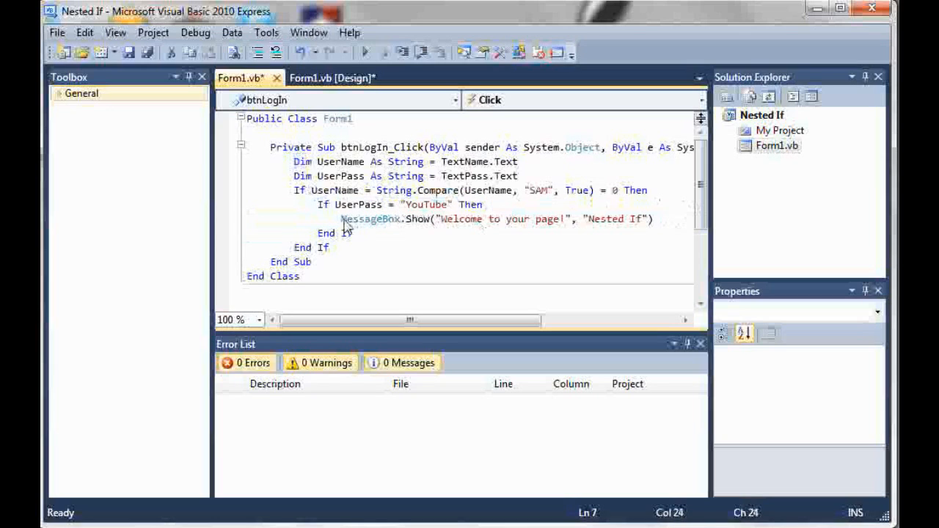
left_click_drag(343, 219, 644, 219)
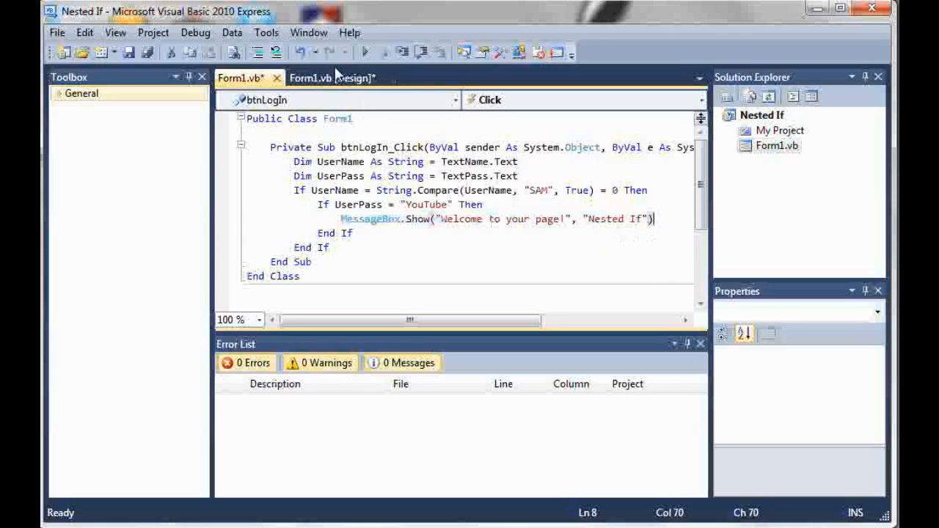
- Run the app and log in as SaM with YouTube, hitting an InvalidCastException
left_click(327, 78)
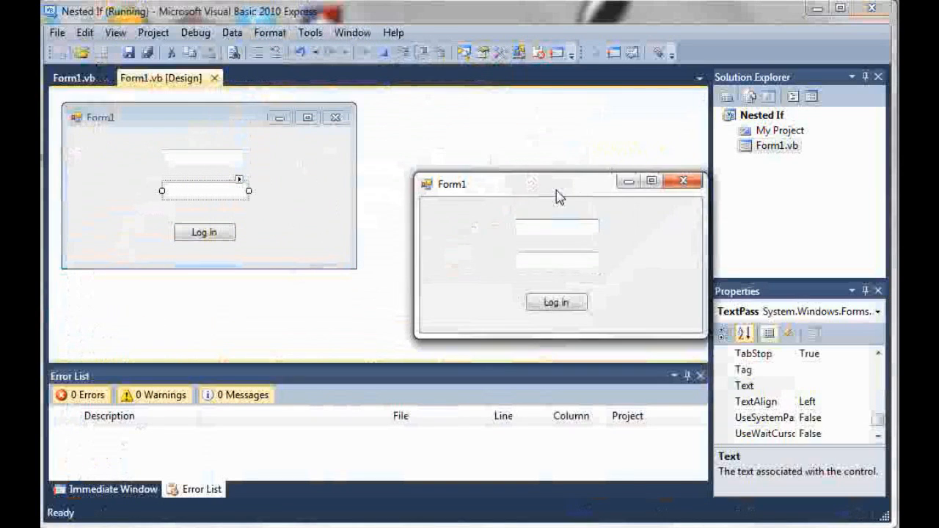
left_click_drag(558, 194, 511, 184)
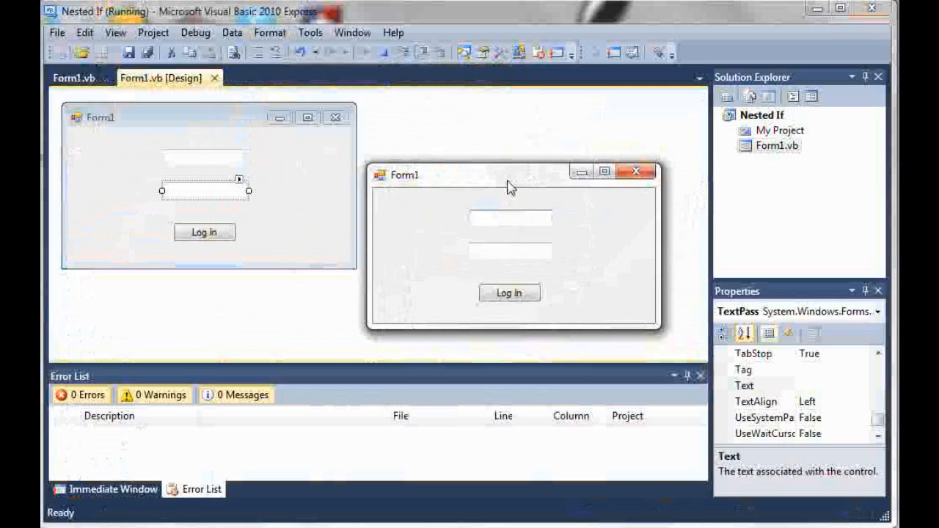
left_click(509, 217)
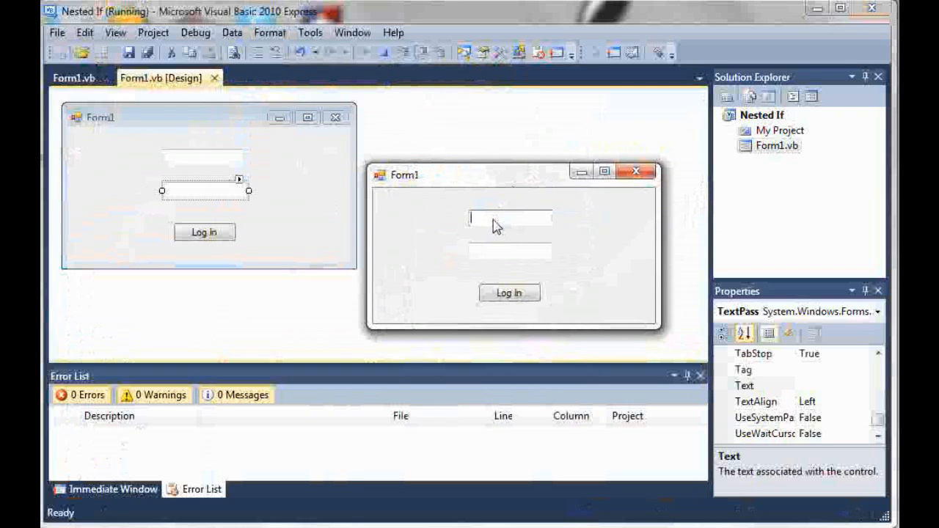
type("SaM")
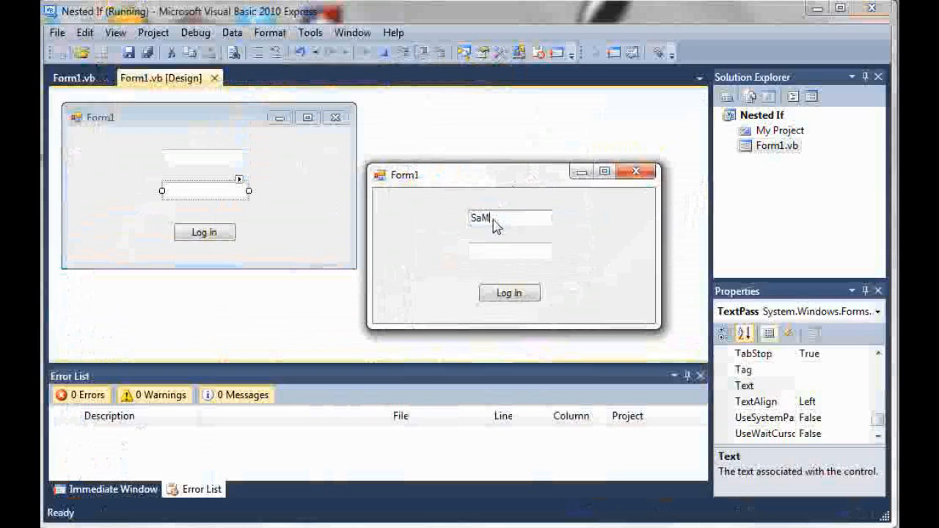
type("YouTube")
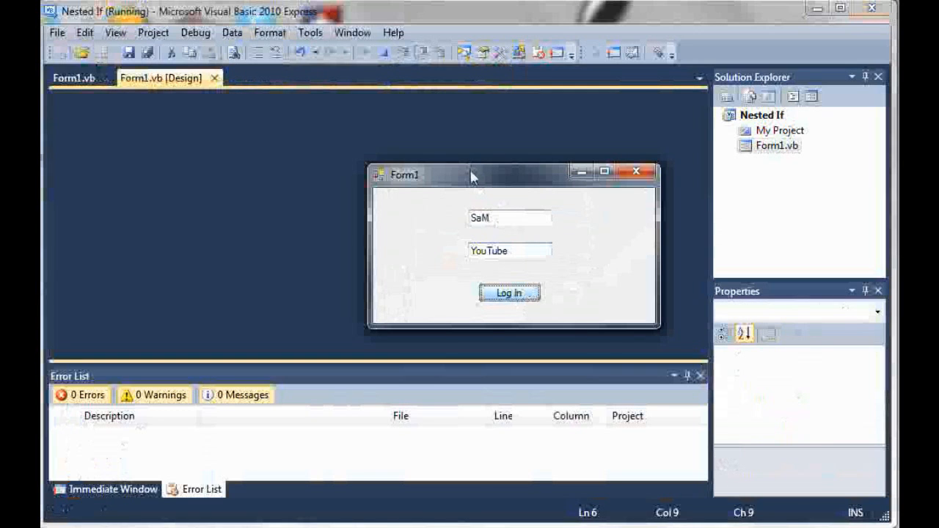
left_click(509, 293)
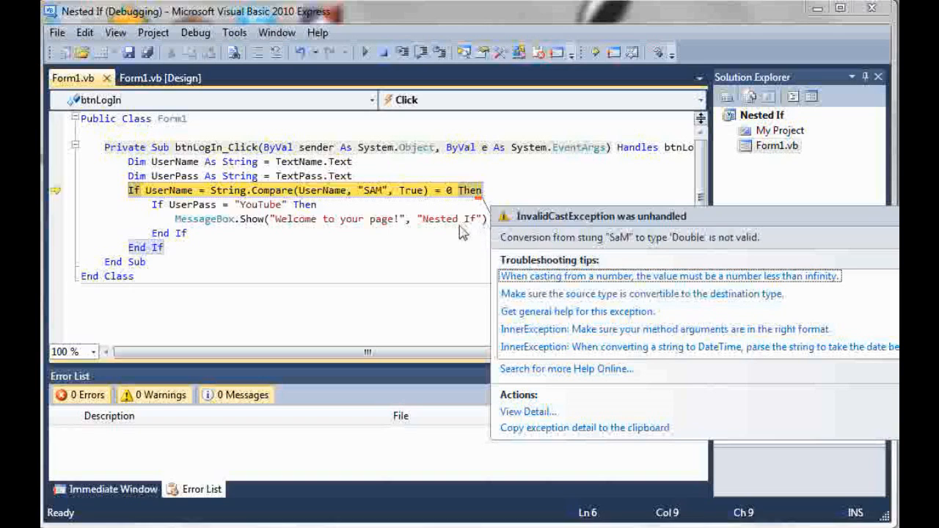
left_click(480, 191)
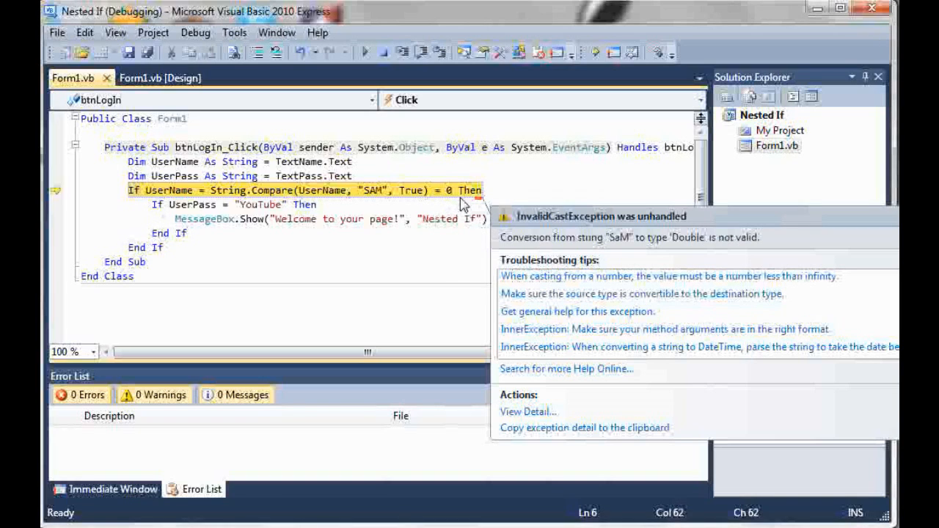
mouse_move(541, 223)
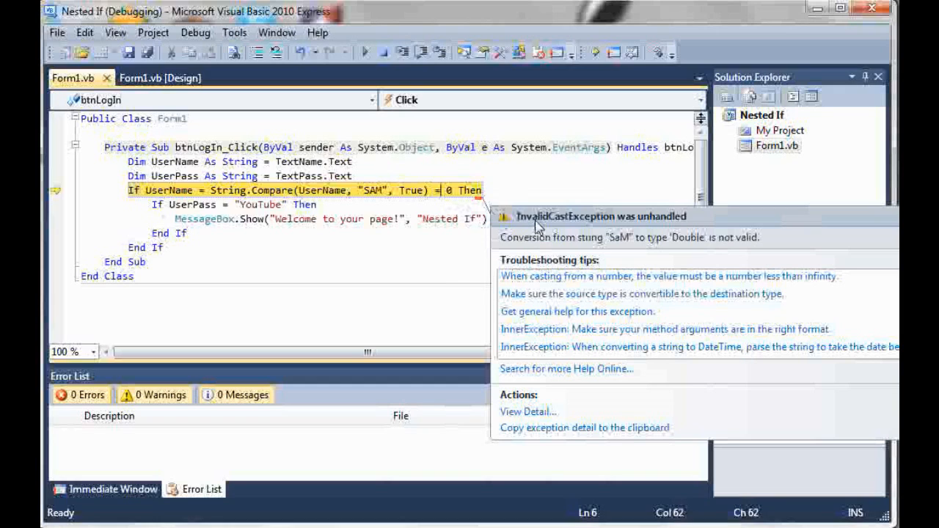
mouse_move(619, 241)
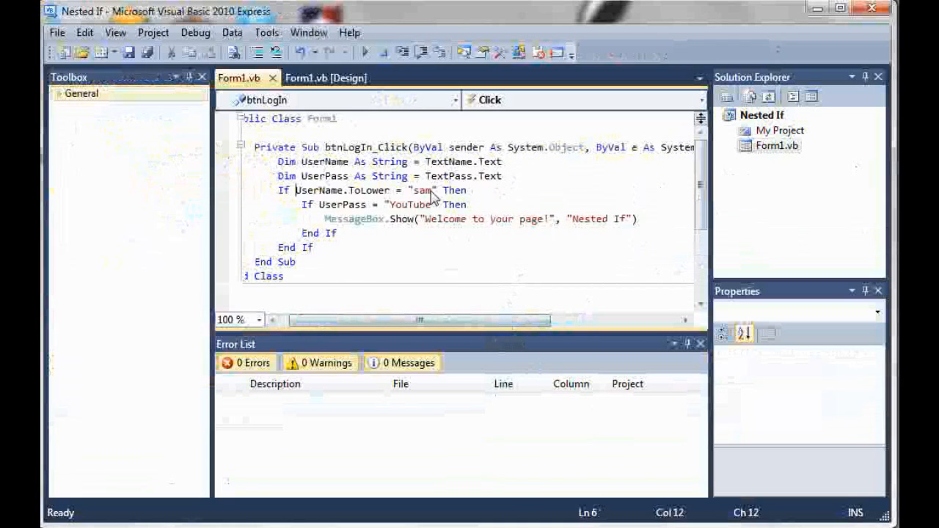
mouse_move(296, 197)
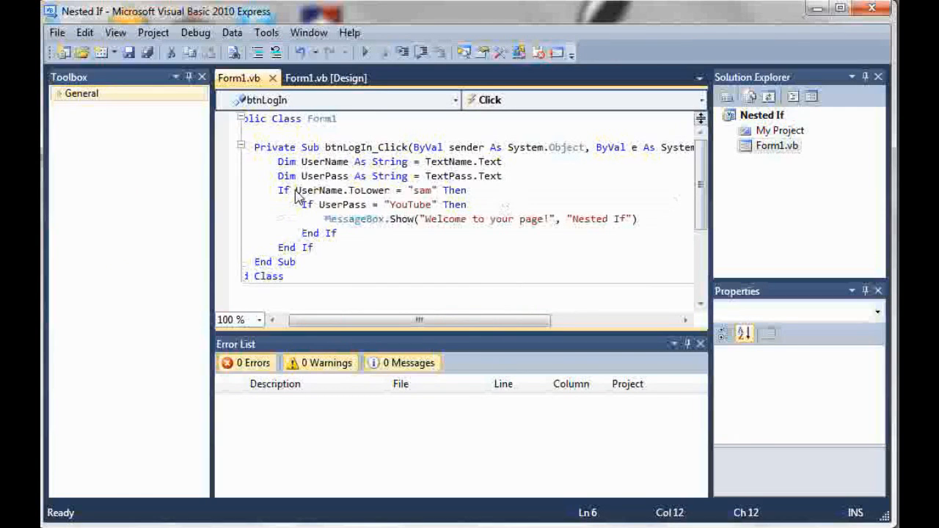
- Select the word sam in the new UserName.ToLower = "sam" condition to check it
double_click(318, 191)
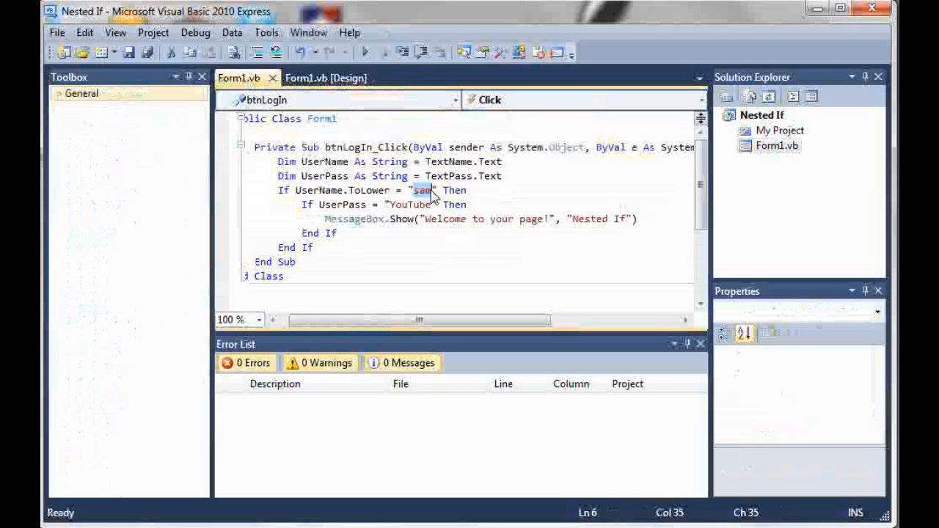
mouse_move(381, 211)
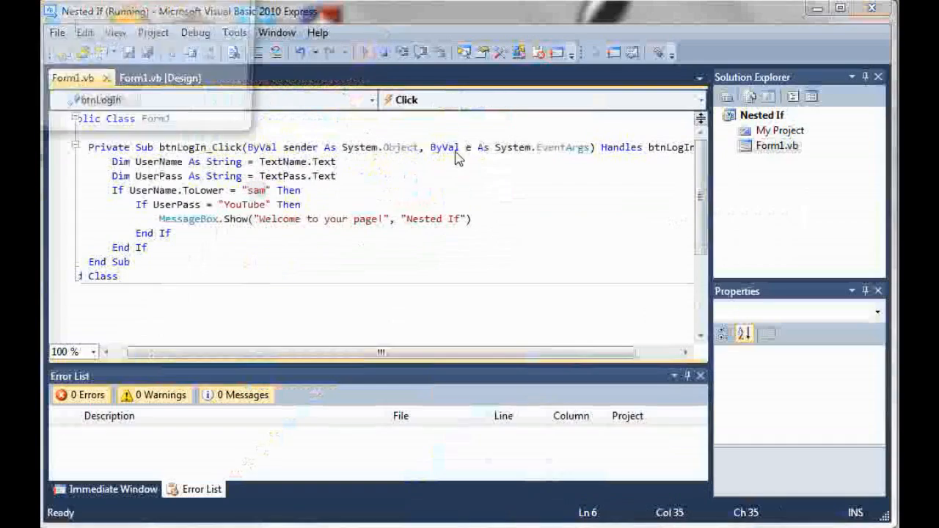
- Log in as SaM with YouTube and dismiss the welcome message
left_click(364, 52)
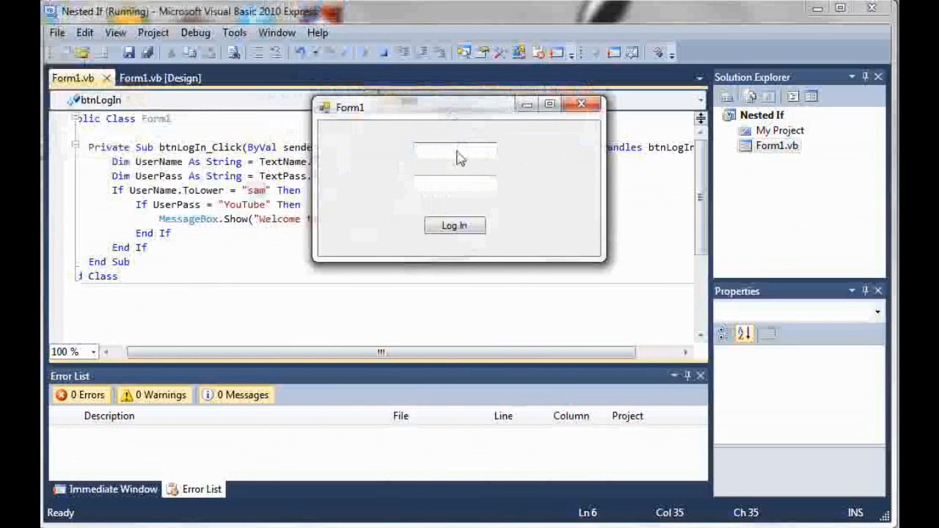
type("SaM")
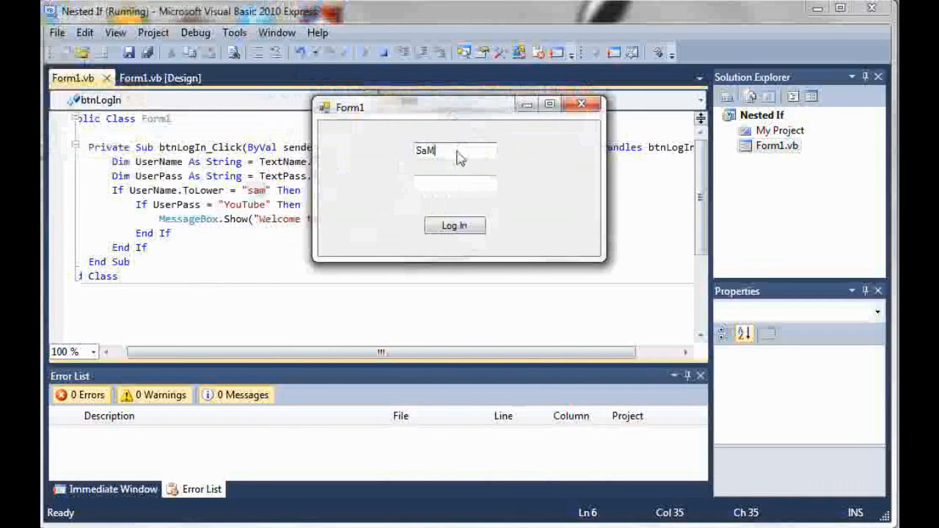
type("You")
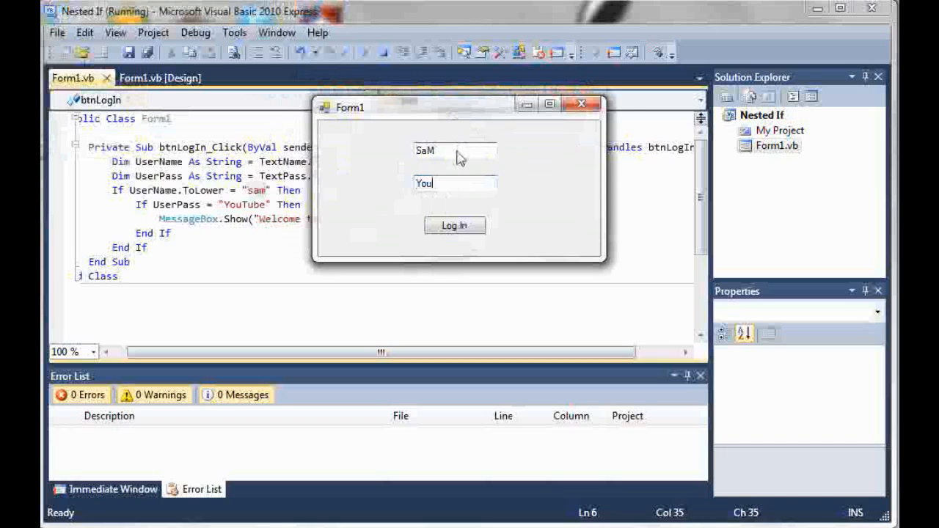
left_click(456, 226)
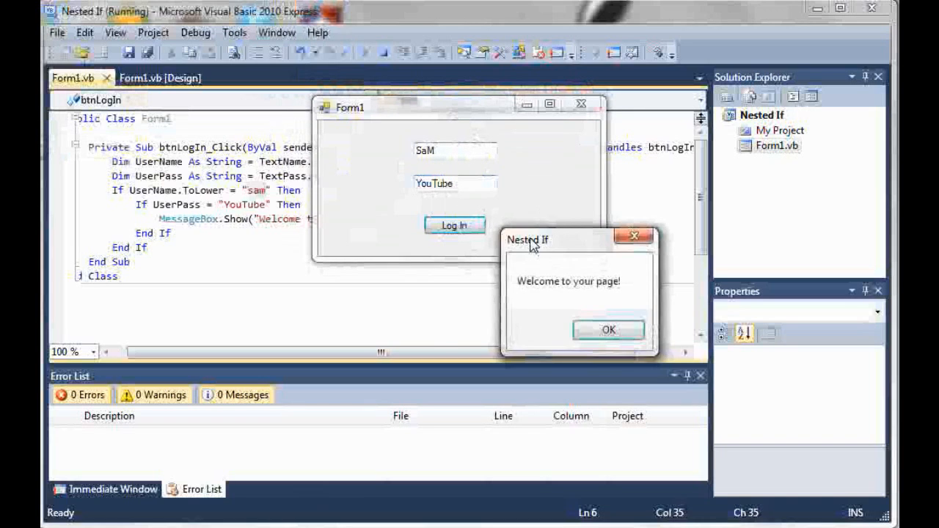
left_click(607, 328)
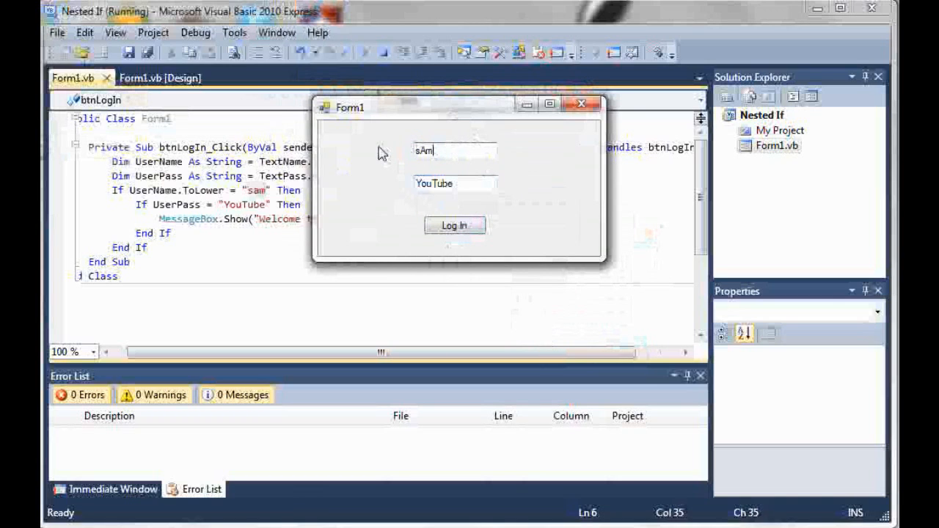
- Repeat the login as sAm, dismiss the welcome, then try Betty and close the app
left_click(455, 227)
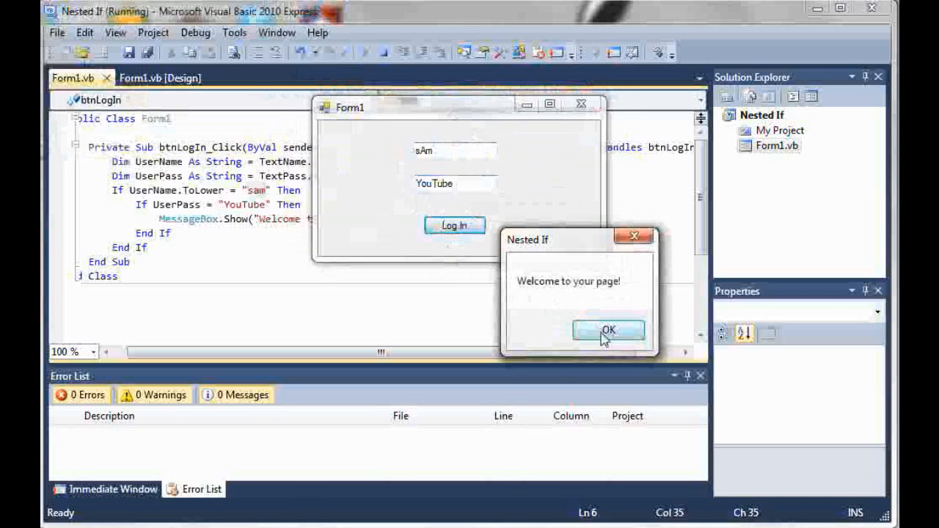
left_click(608, 329)
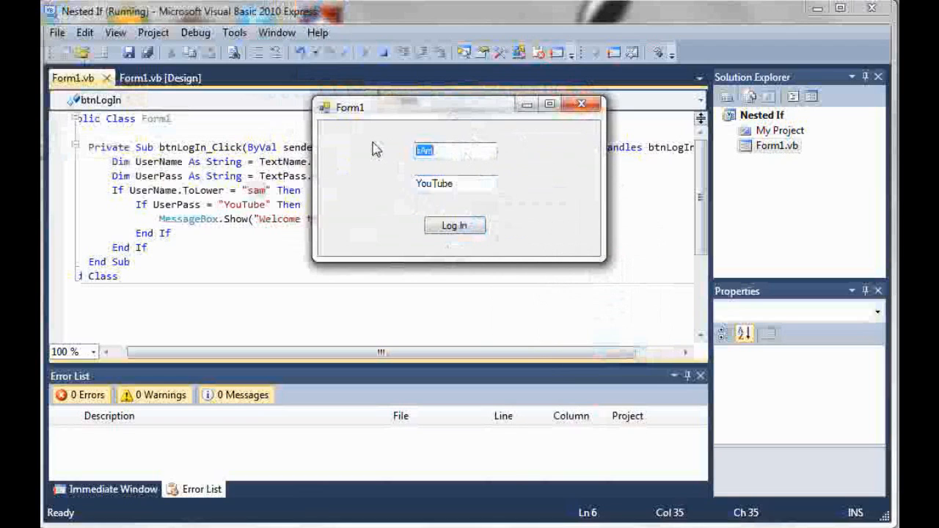
type("Betty")
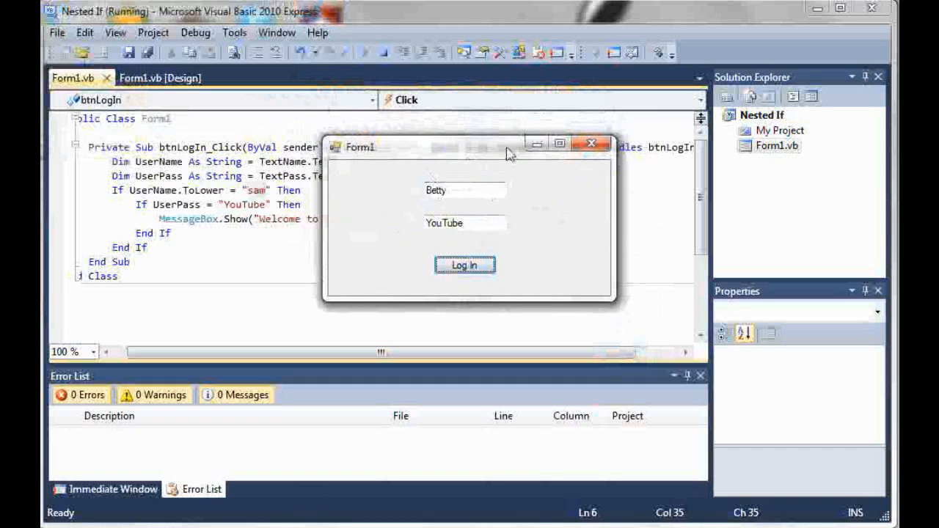
left_click(590, 144)
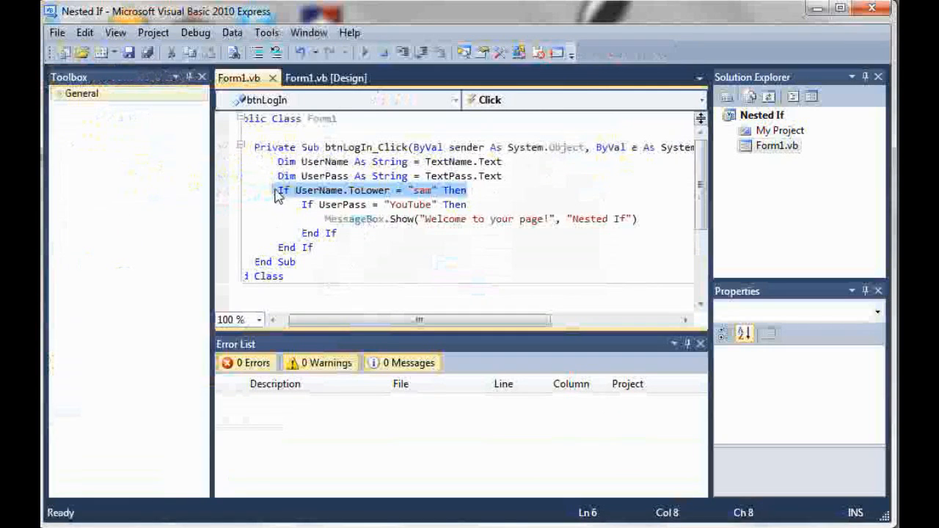
left_click(278, 161)
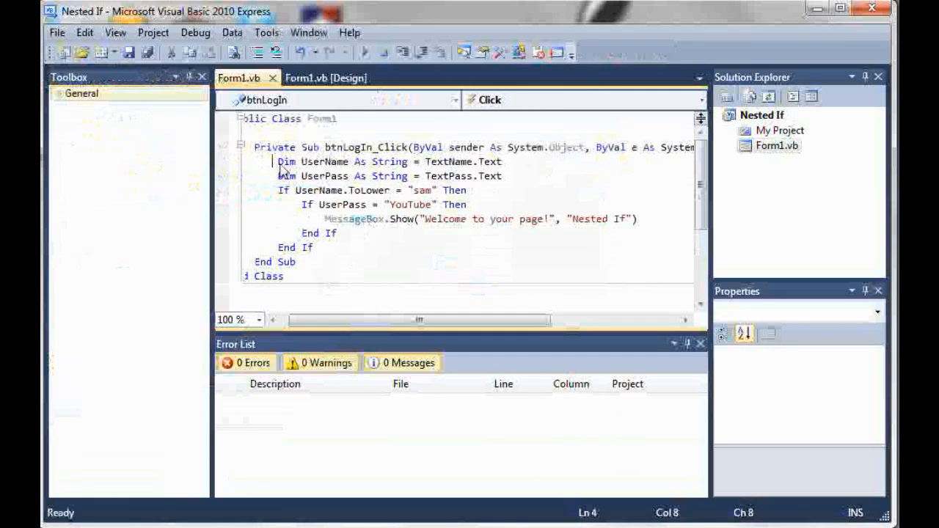
left_click_drag(274, 162, 337, 233)
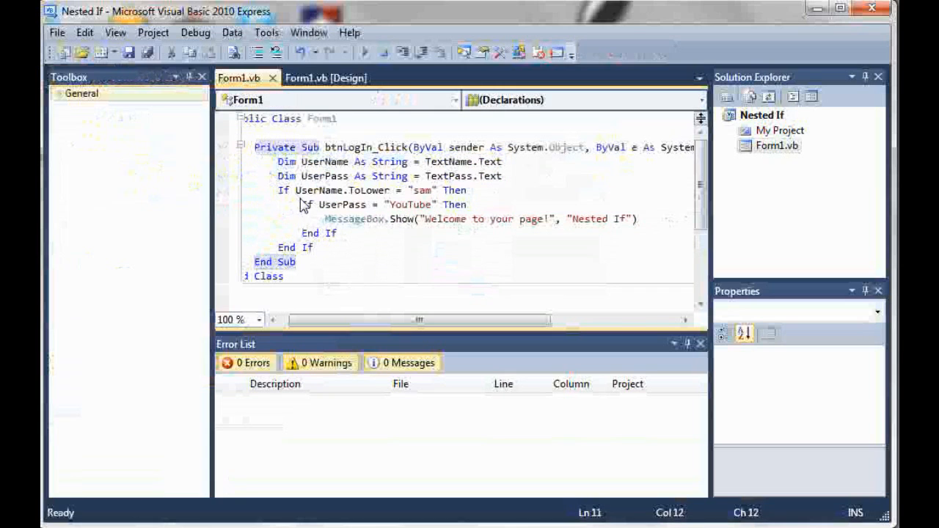
left_click_drag(301, 204, 337, 233)
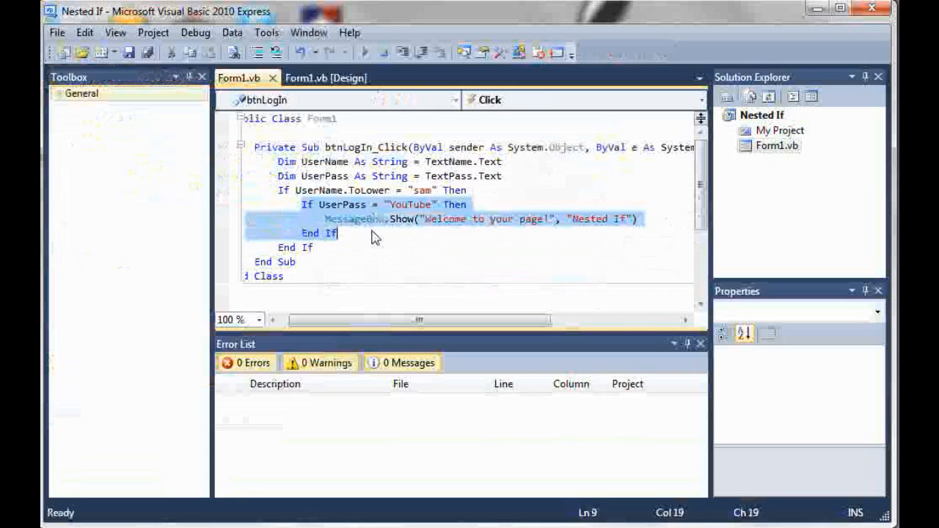